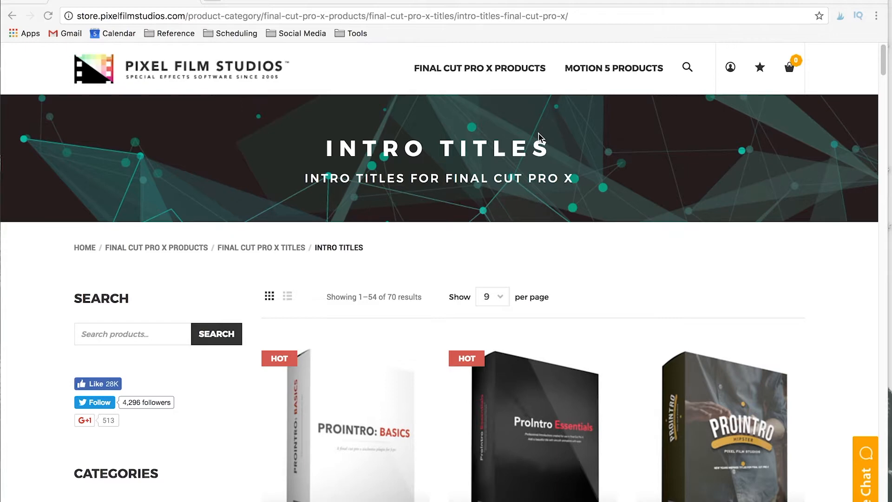
mouse_move(704, 254)
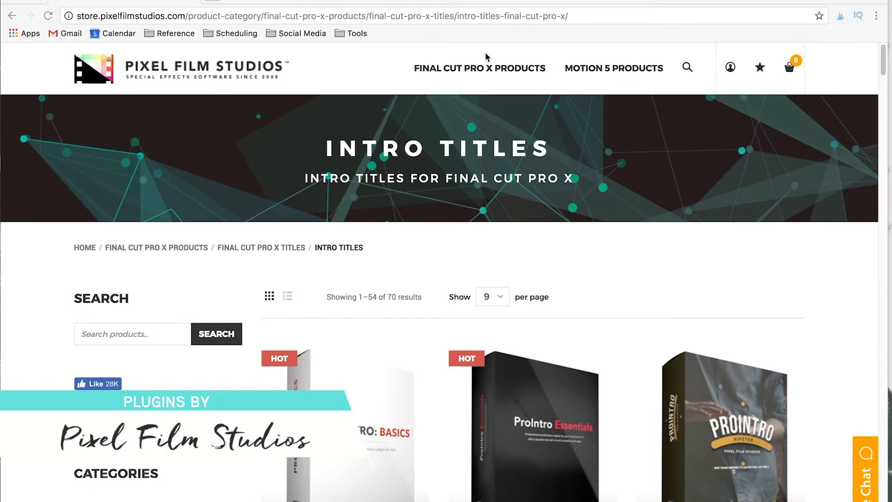
Browse the Final Cut Pro product categories
click(480, 68)
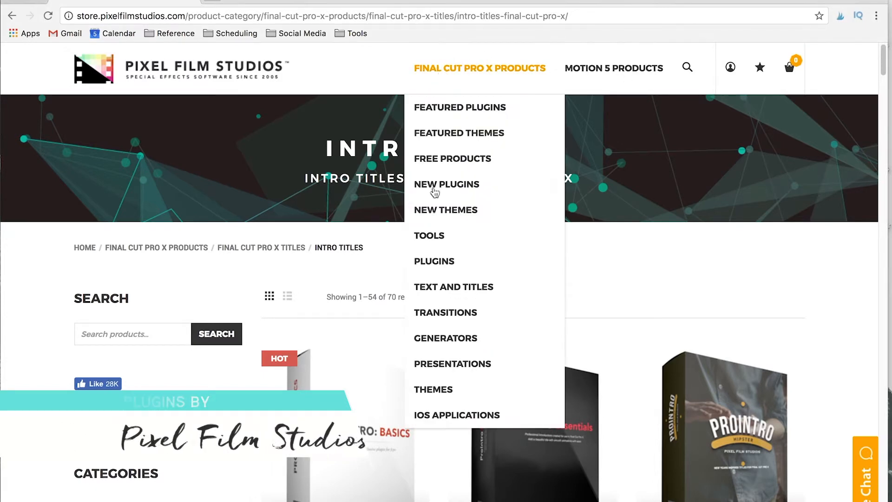
mouse_move(440, 289)
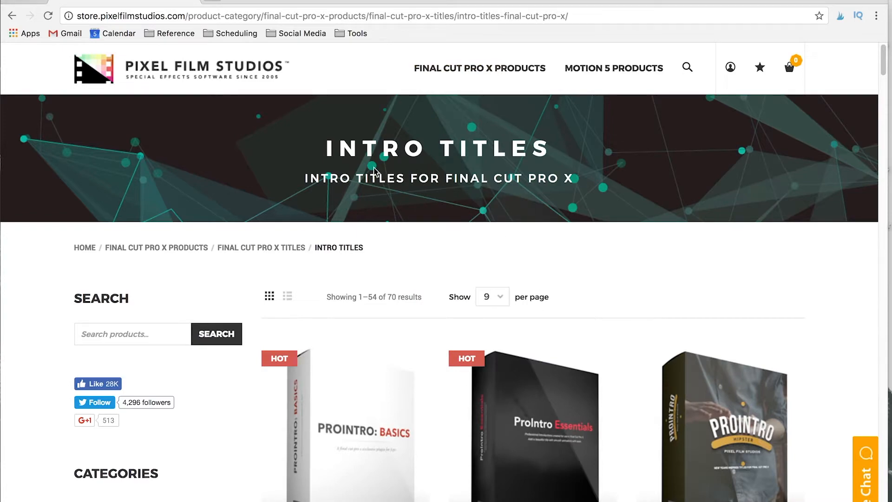
scroll(down, 3)
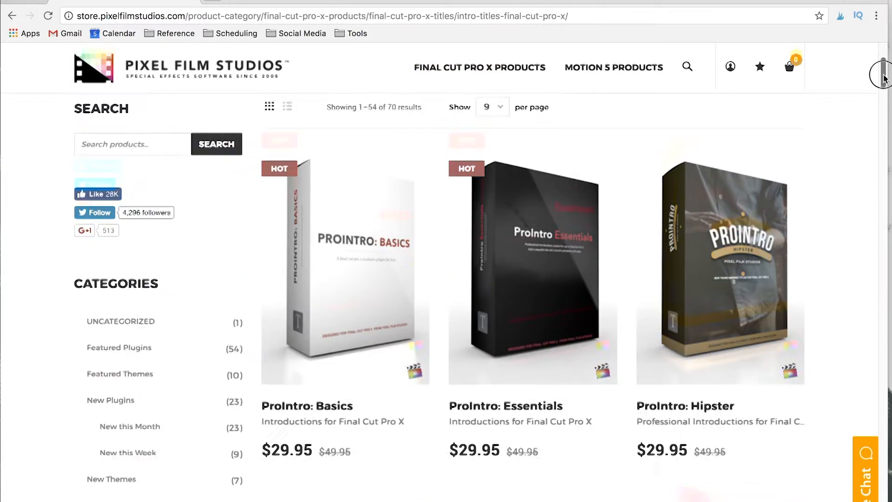
scroll(down, 3)
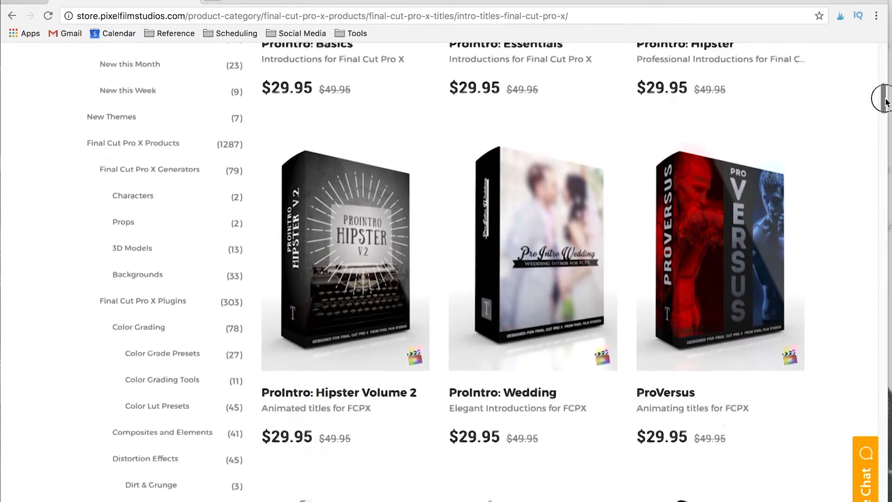
scroll(down, 3)
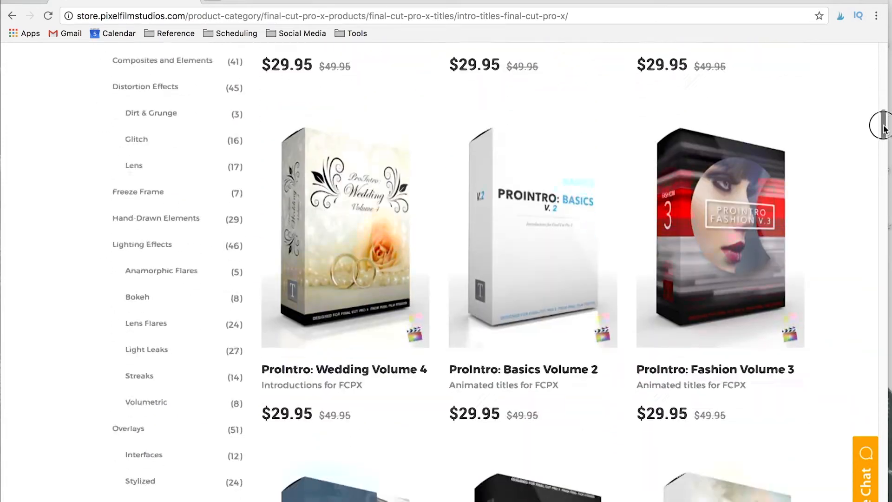
scroll(down, 3)
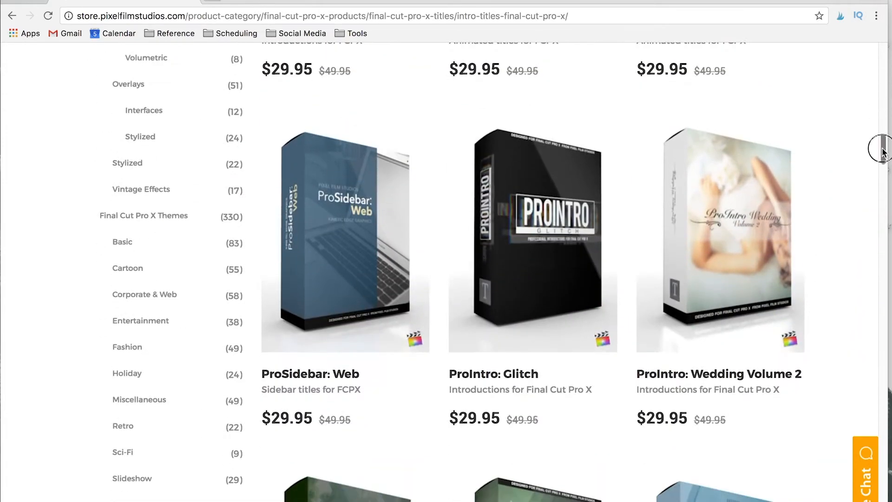
mouse_move(746, 231)
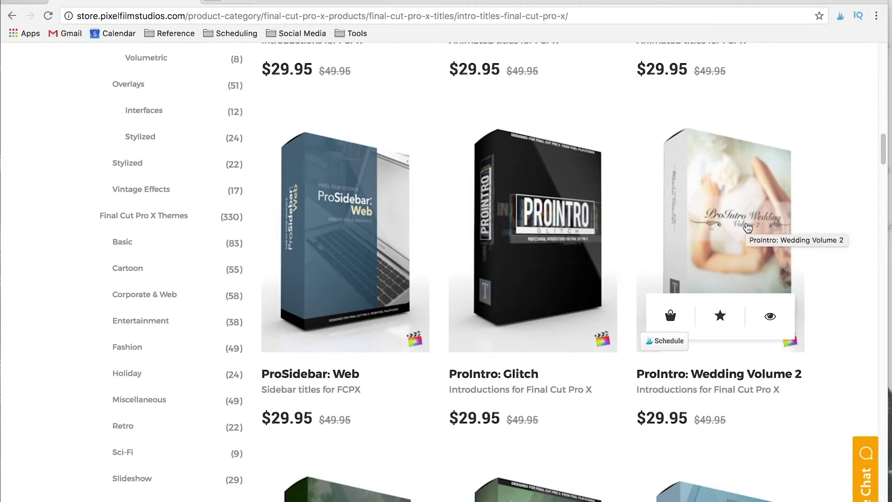
scroll(down, 3)
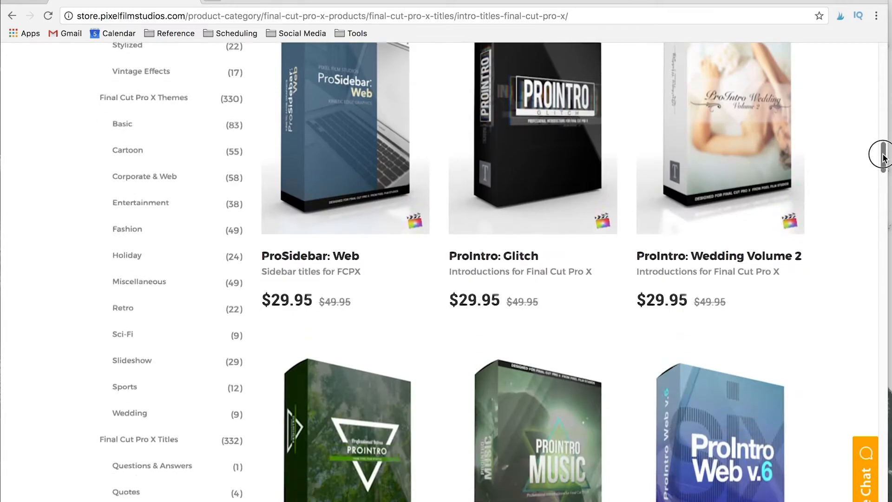
scroll(down, 3)
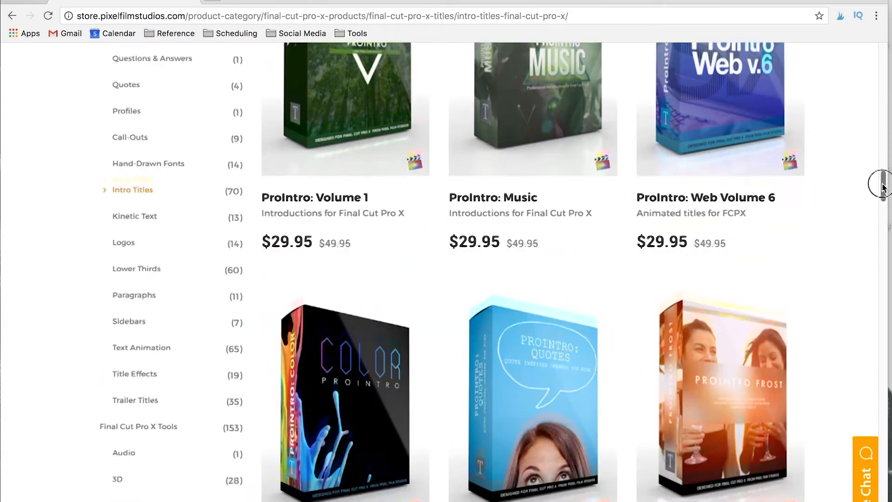
scroll(up, 3)
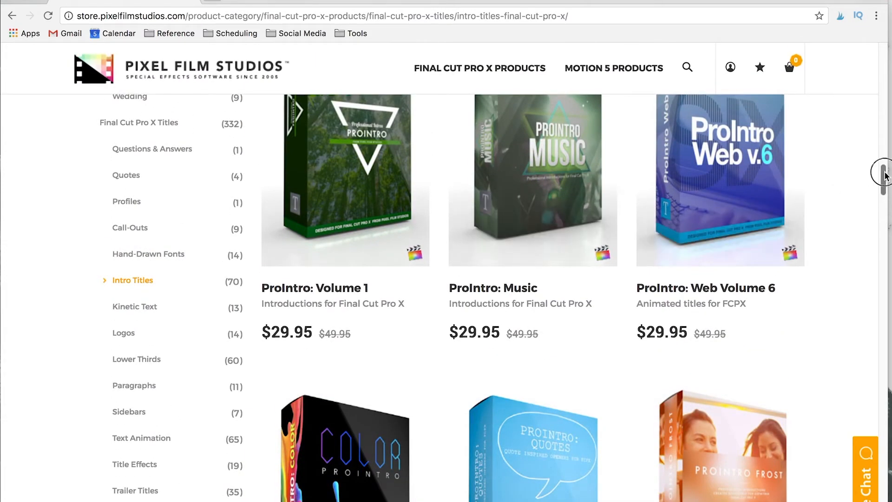
scroll(up, 3)
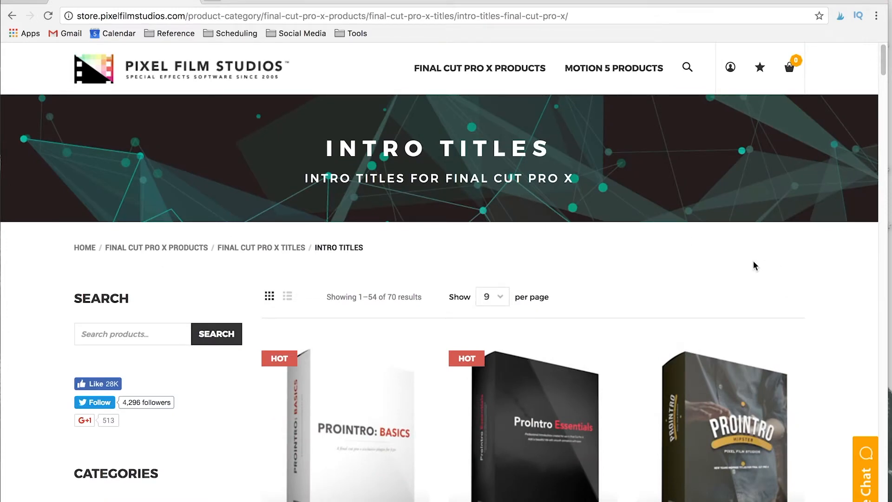
mouse_move(73, 9)
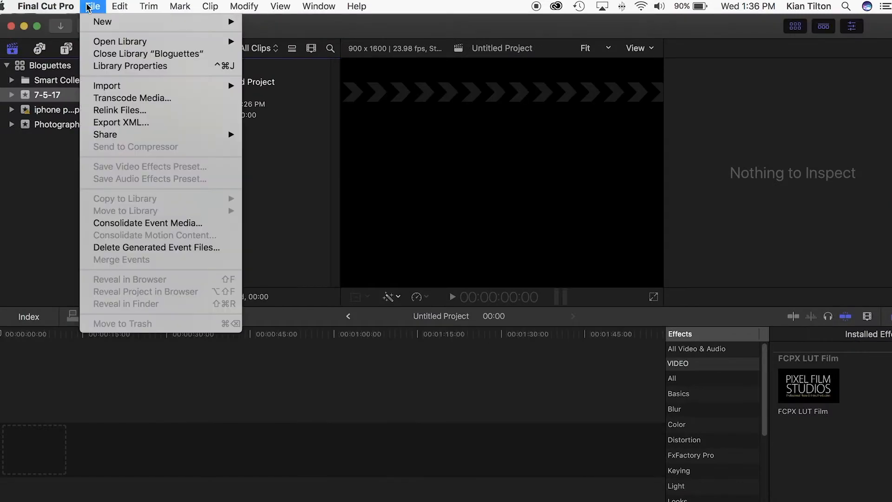
mouse_move(102, 21)
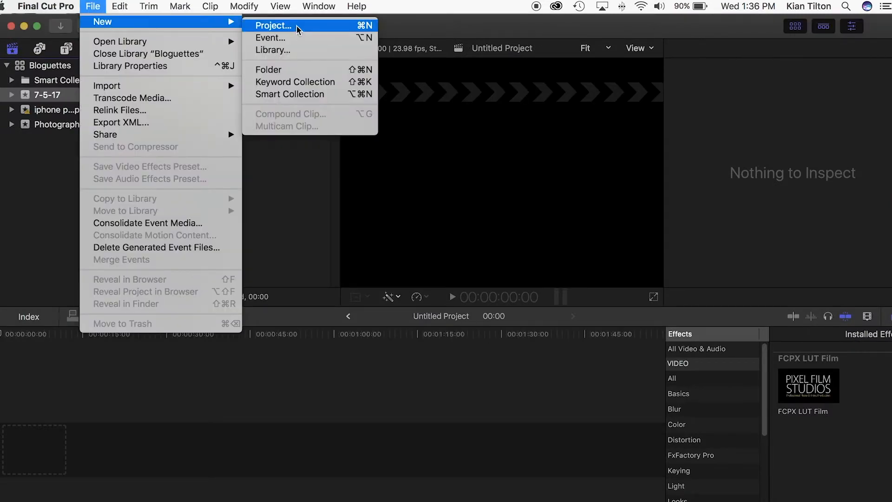
Create project 'Instagram Story Intro' with a custom 900 × 1600 format at 23.98p
click(276, 25)
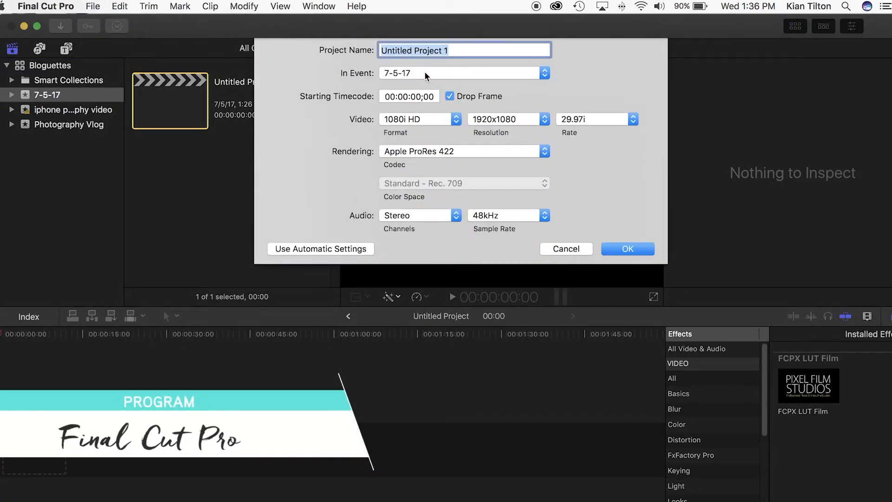
text(Instagram Story)
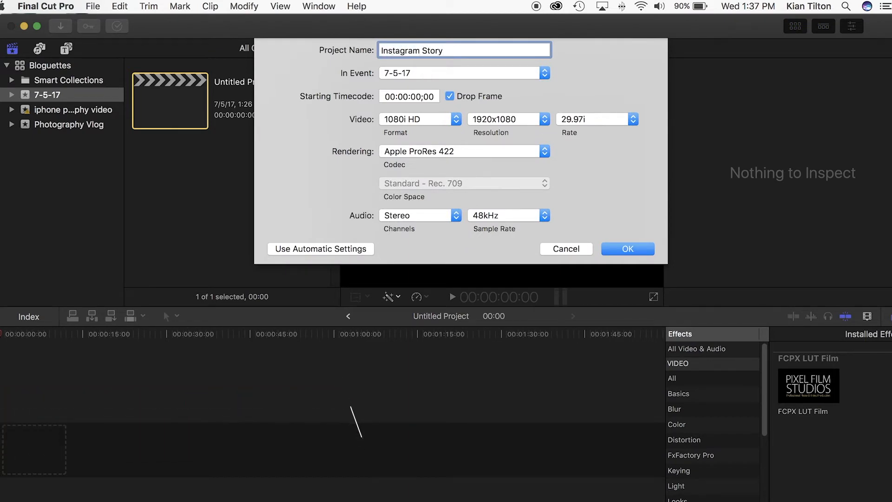
text(Intro)
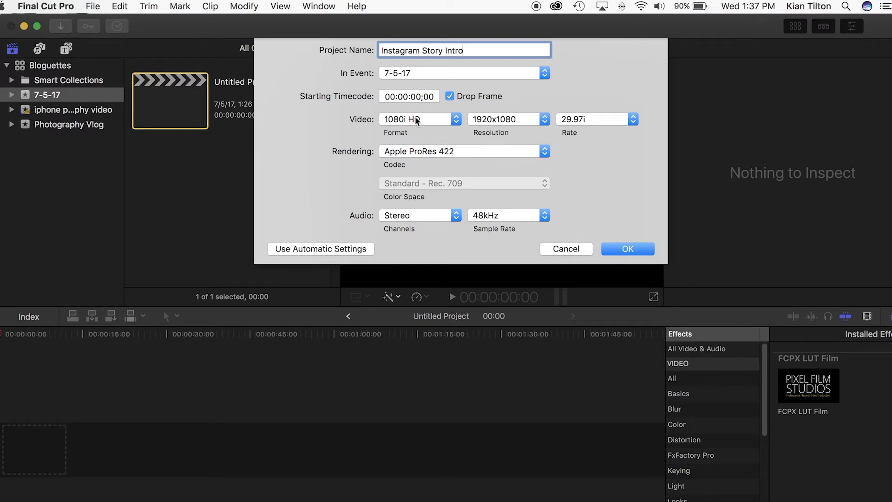
click(401, 120)
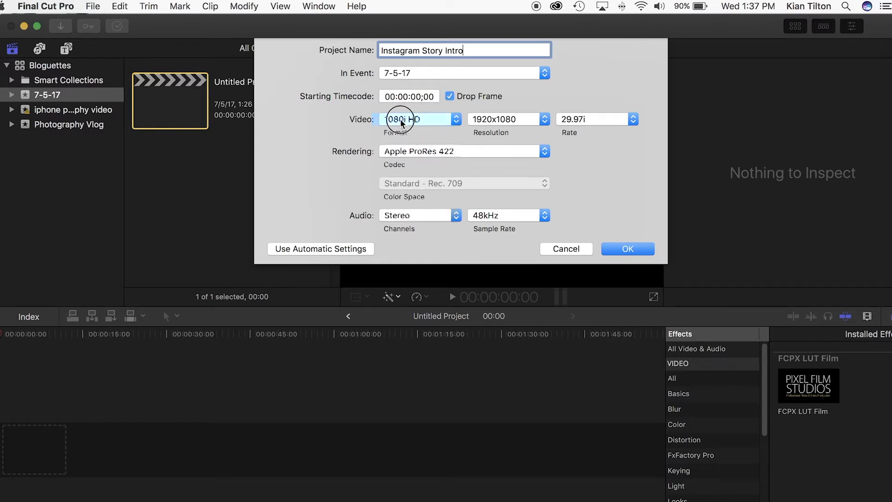
click(401, 119)
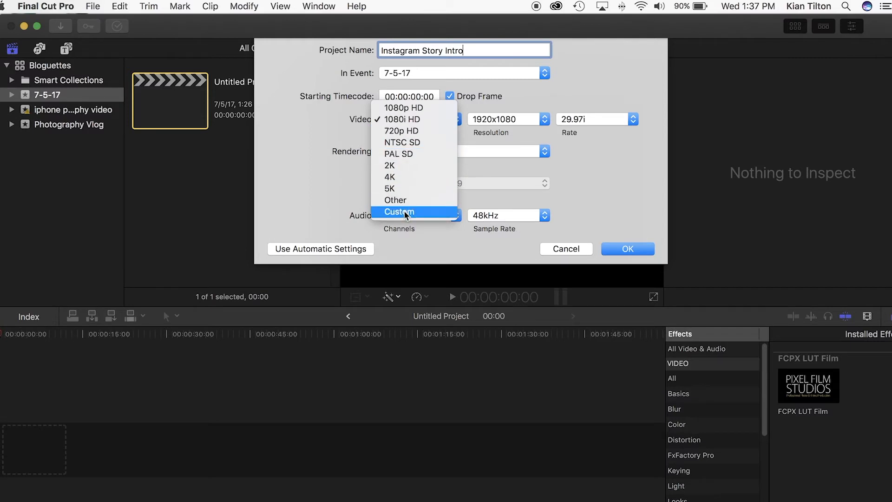
click(399, 211)
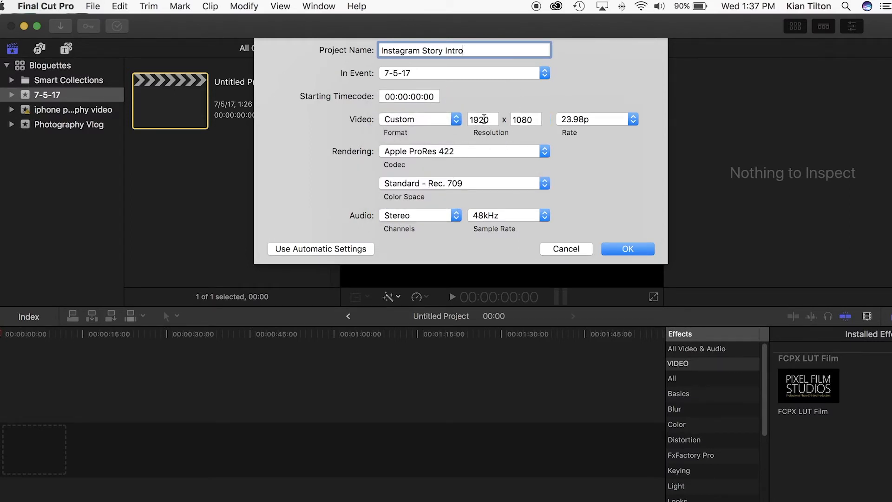
click(483, 119)
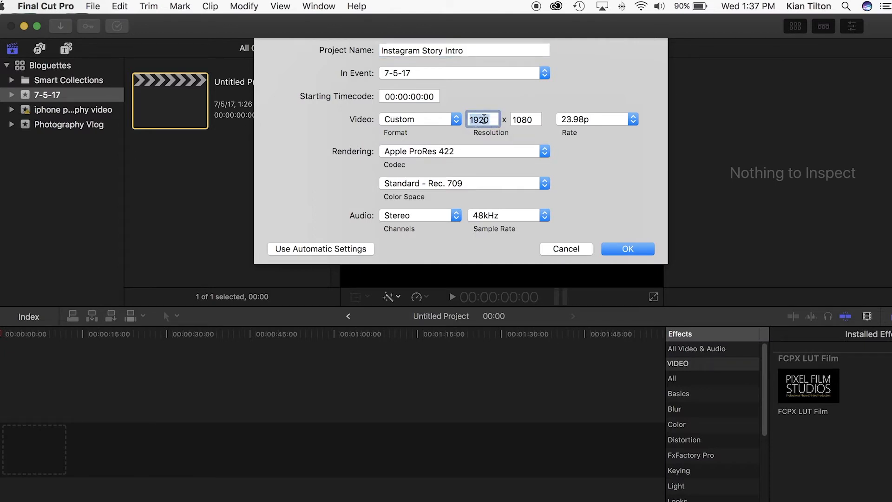
text(9)
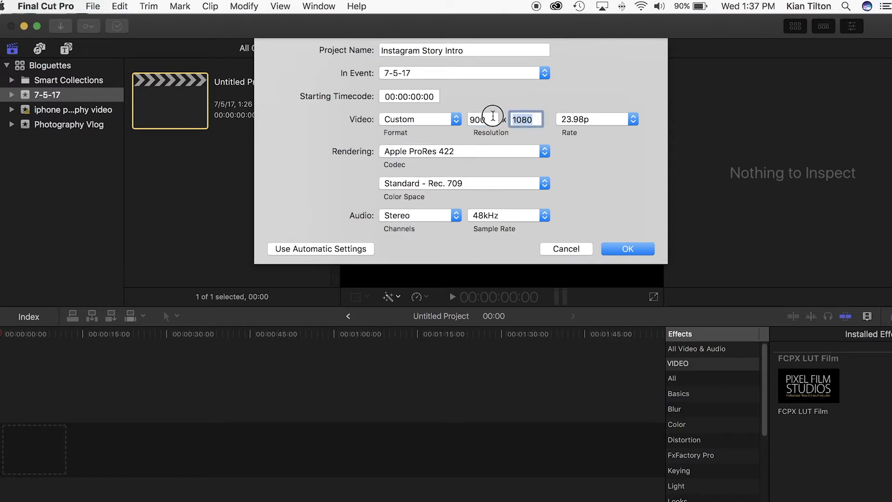
text(1600)
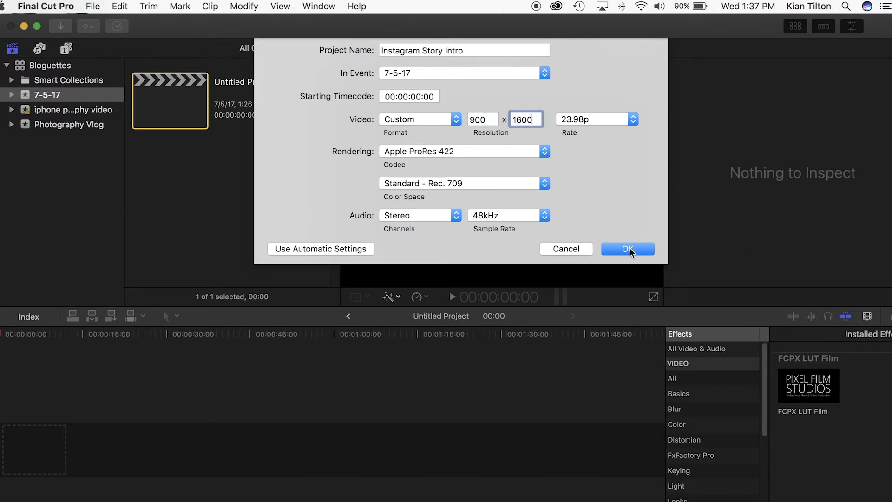
click(628, 249)
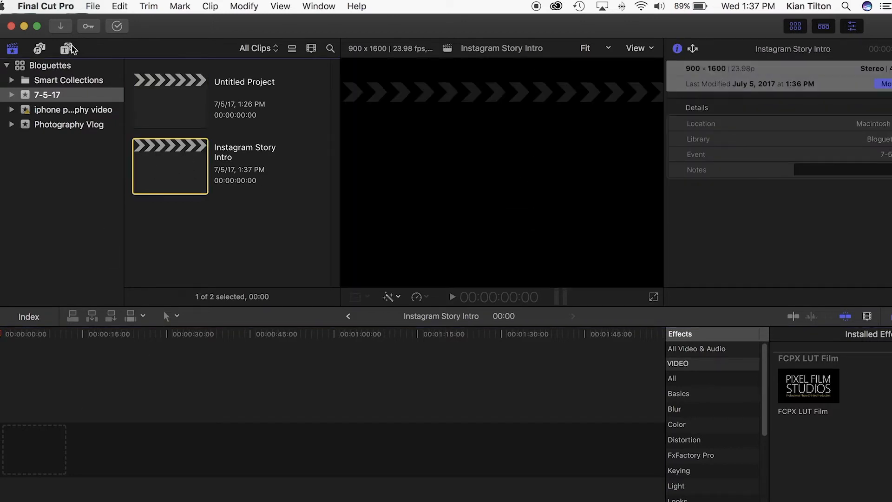
mouse_move(62, 49)
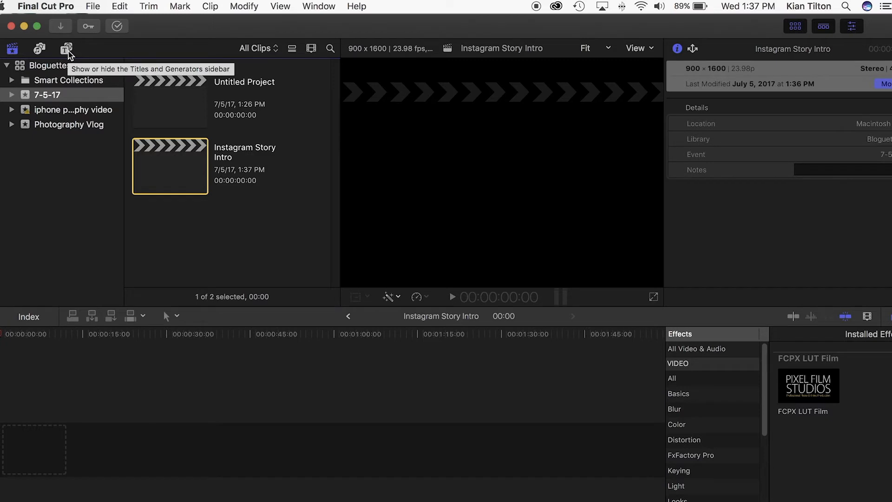
Browse to the Solids generators and add the pink Pastel solid to the timeline
click(63, 48)
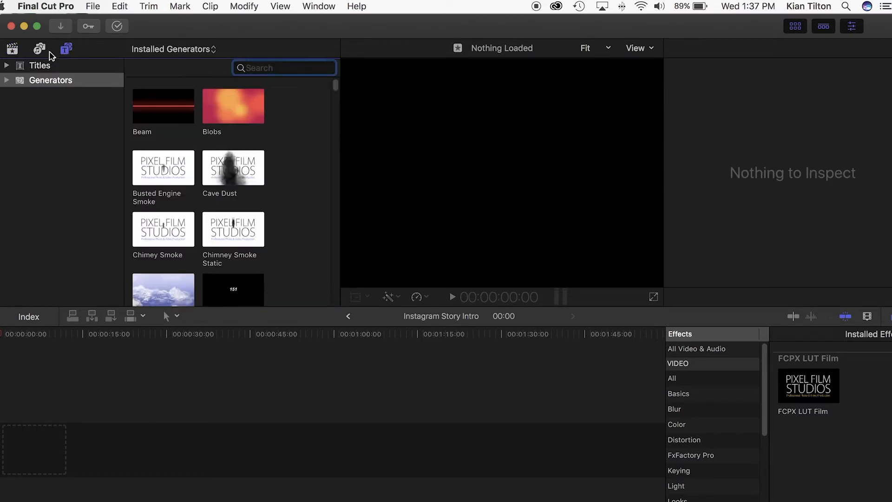
click(6, 80)
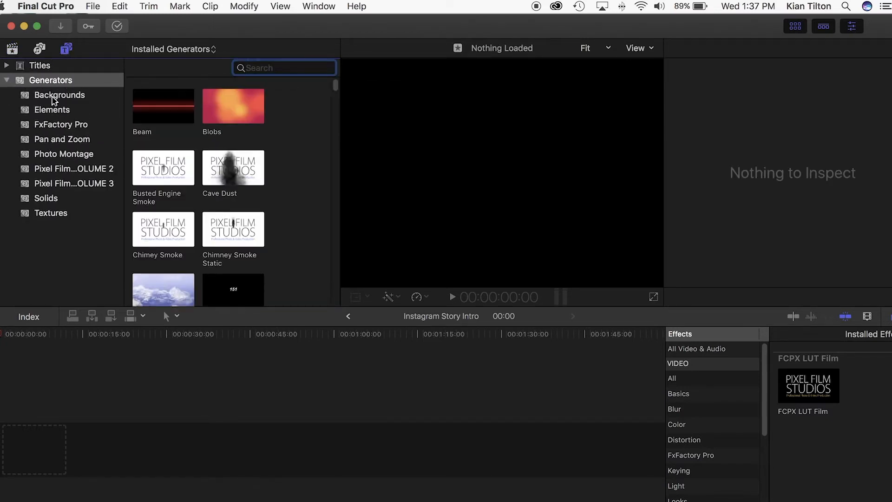
click(46, 198)
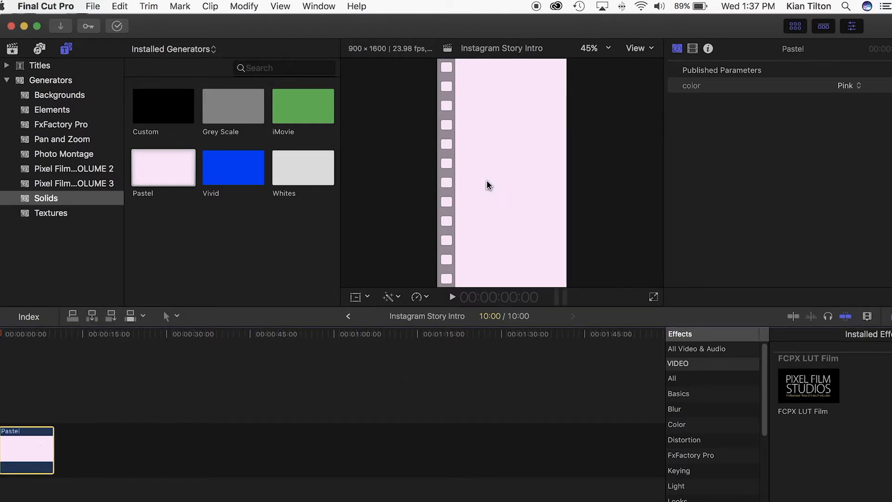
mouse_move(562, 237)
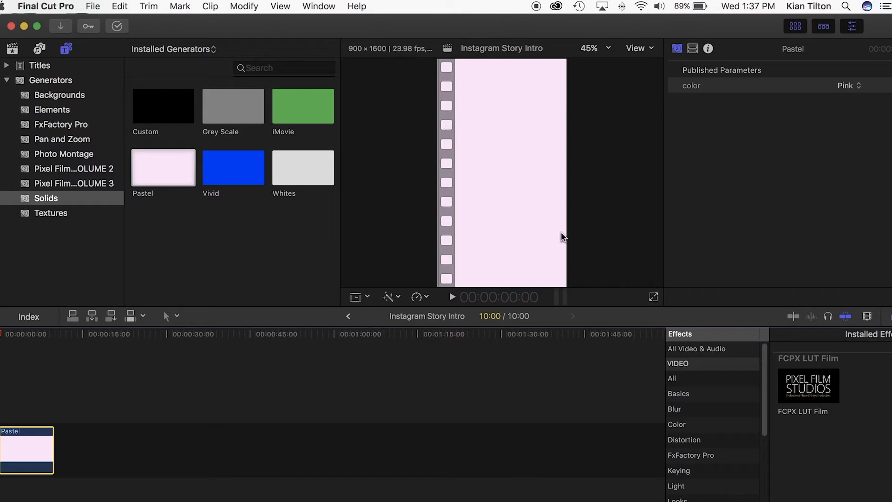
mouse_move(519, 103)
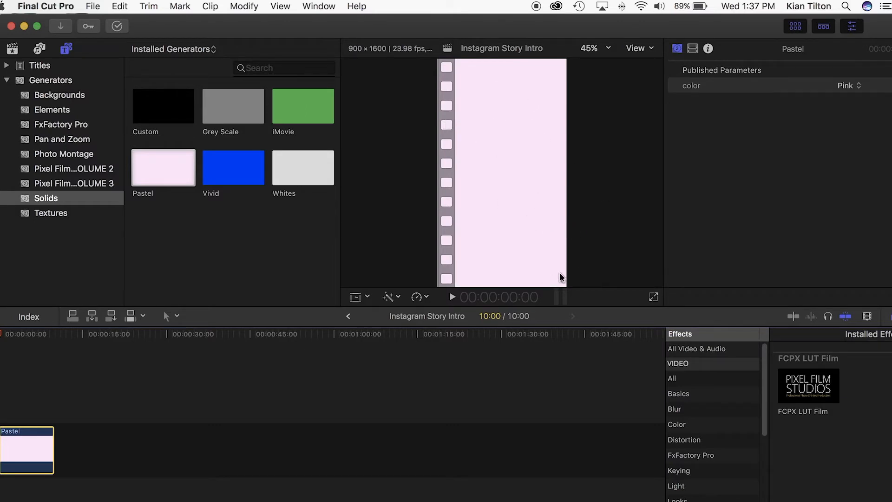
mouse_move(502, 181)
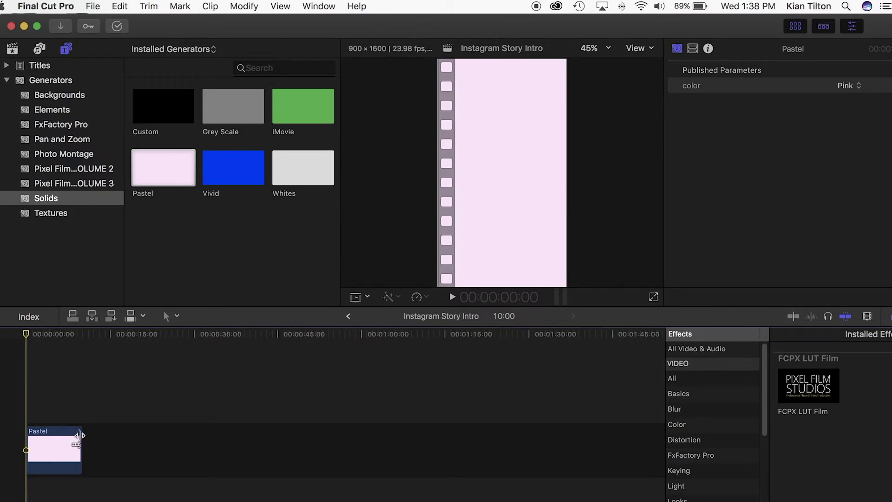
Drag the Pastel clip's end edge until it lasts about 9 seconds
drag(79, 449, 110, 435)
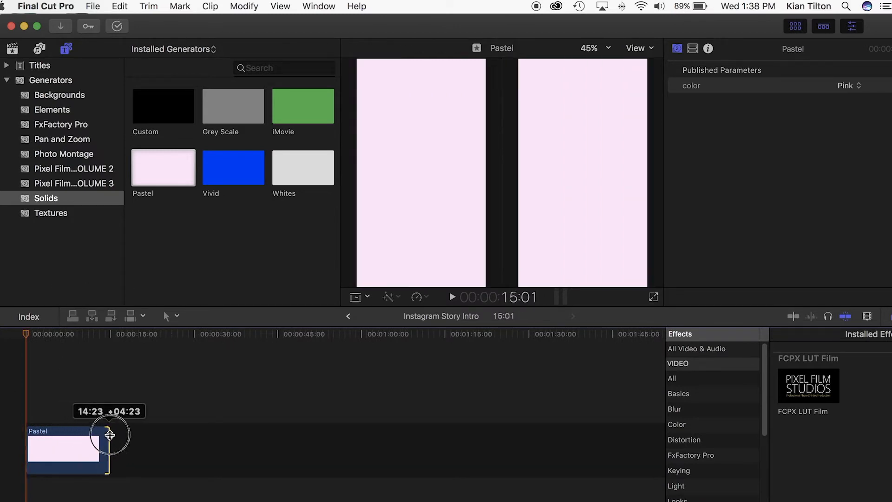
drag(108, 435, 109, 438)
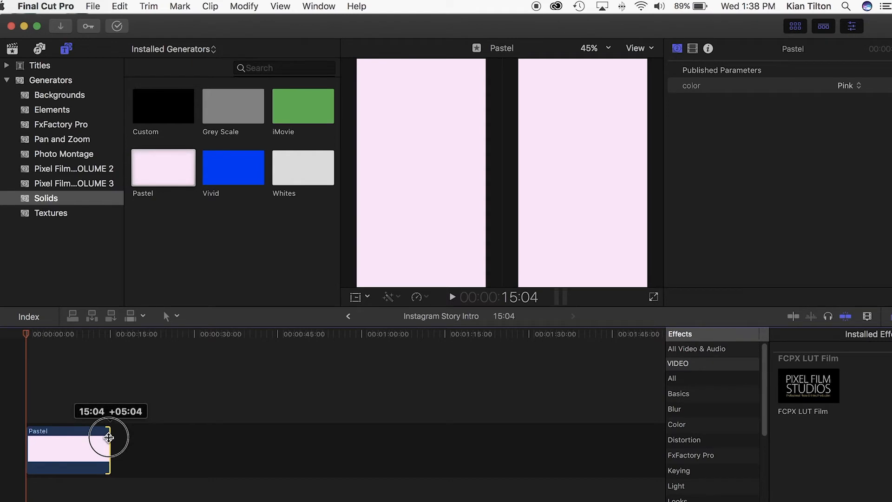
drag(110, 437, 106, 437)
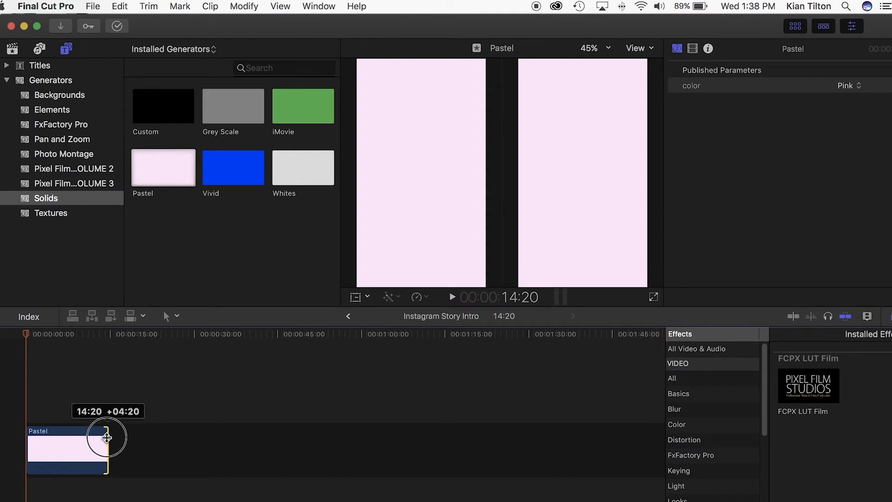
drag(107, 438, 86, 441)
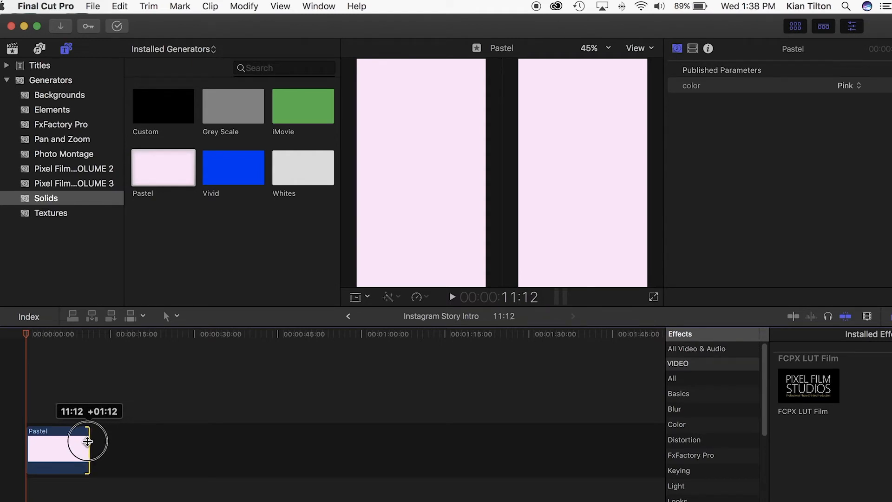
drag(88, 441, 78, 442)
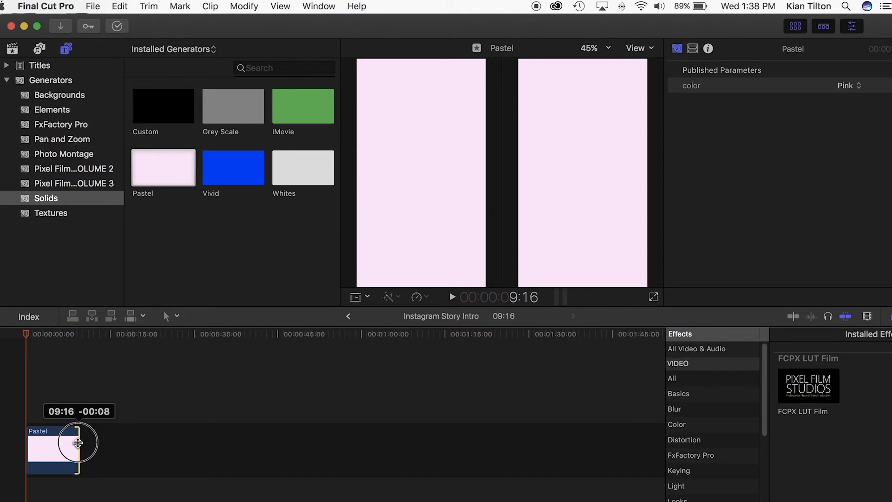
drag(78, 442, 69, 442)
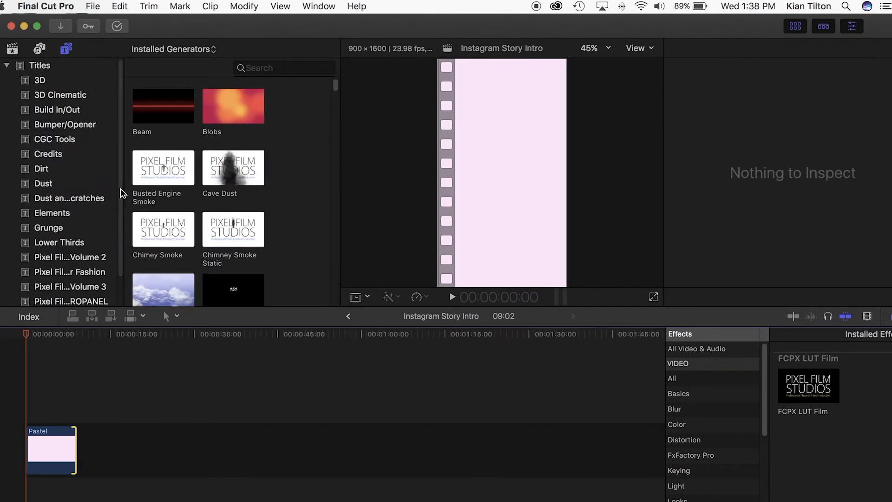
Select Pixel Film Studios Volume 3 titles and scroll through the presets to Preset 22
scroll(down, 3)
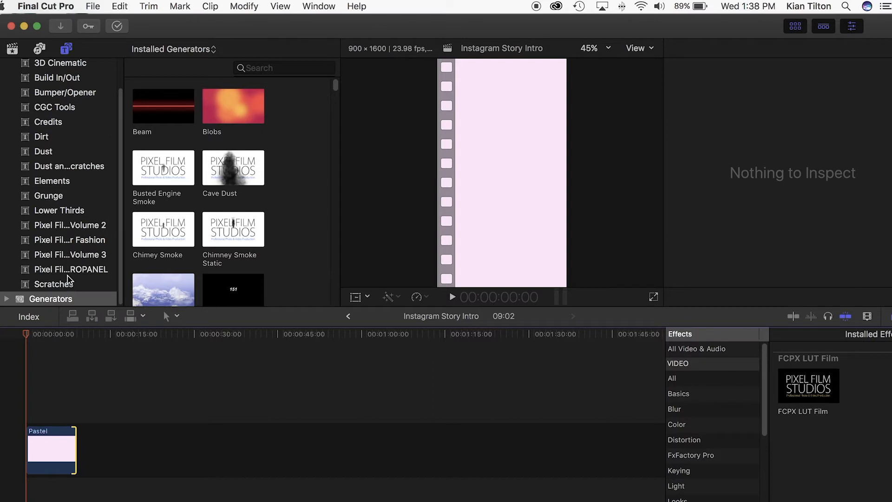
click(64, 225)
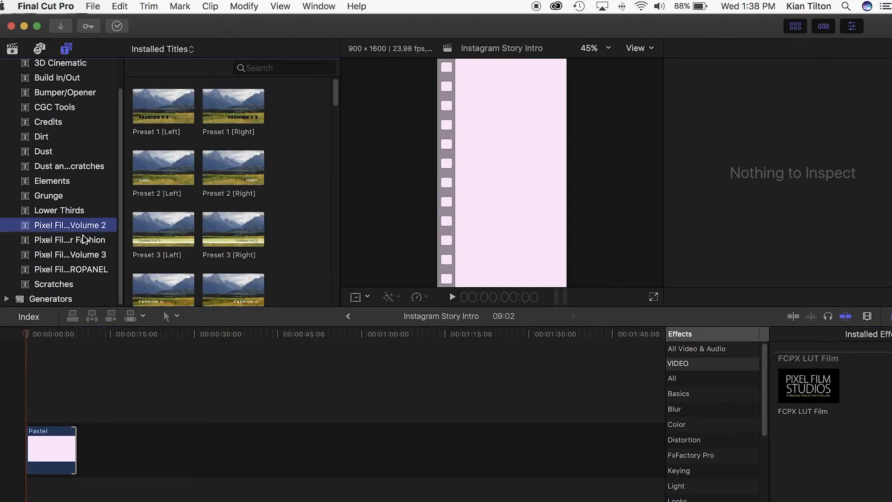
click(70, 254)
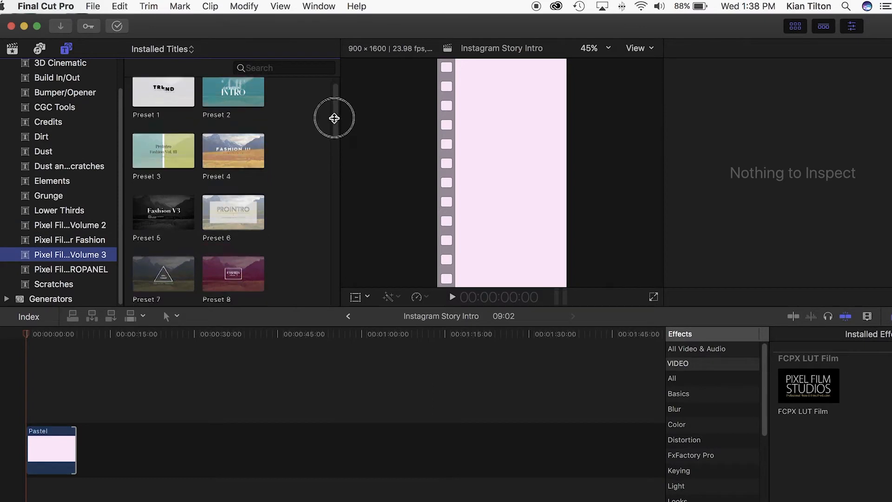
scroll(down, 3)
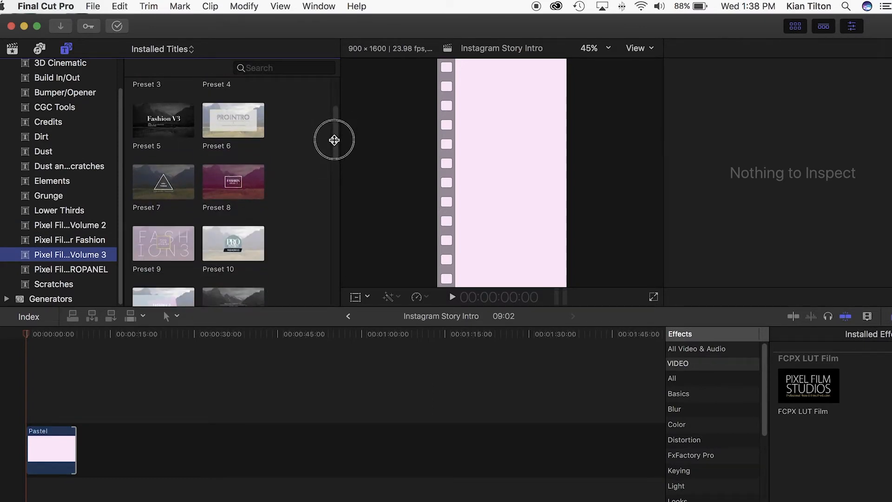
scroll(down, 3)
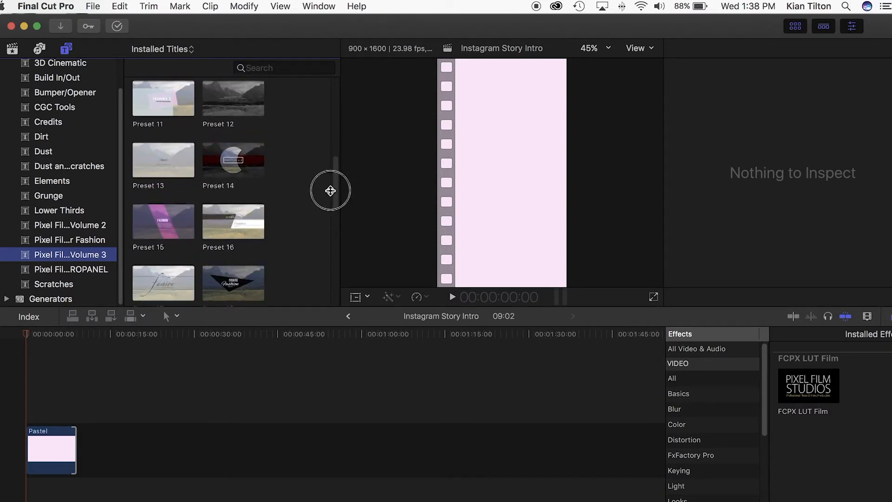
scroll(down, 3)
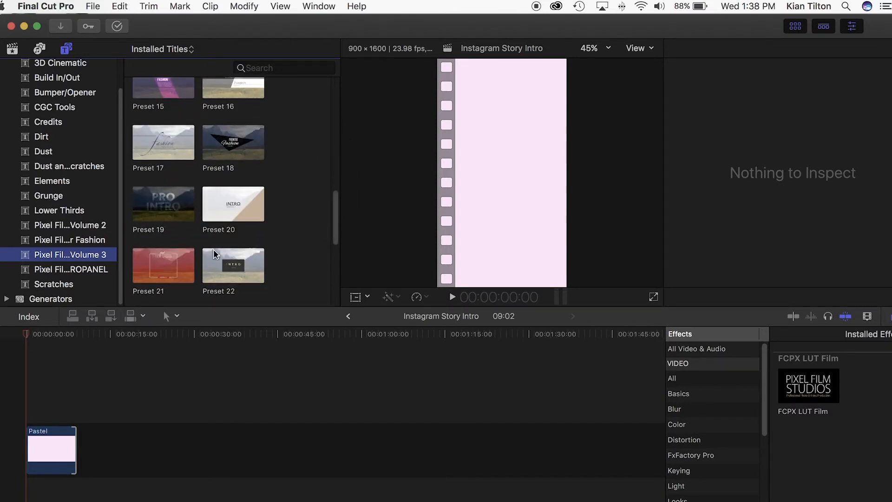
mouse_move(216, 269)
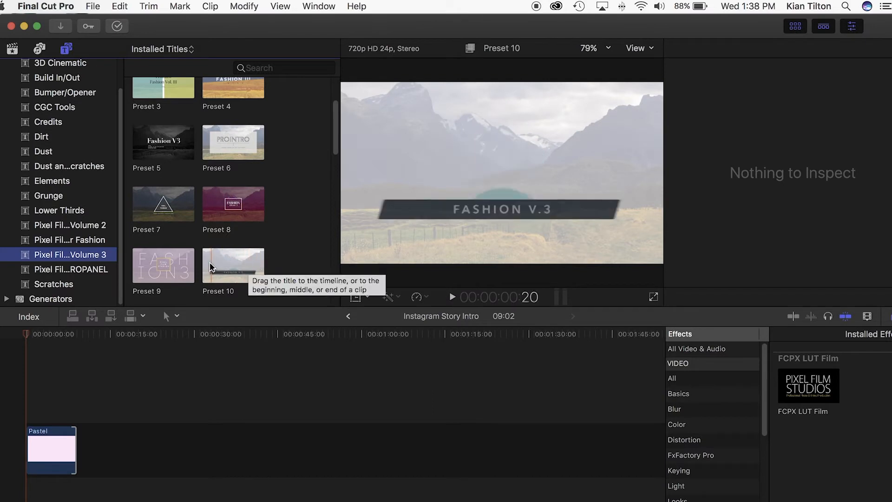
mouse_move(238, 265)
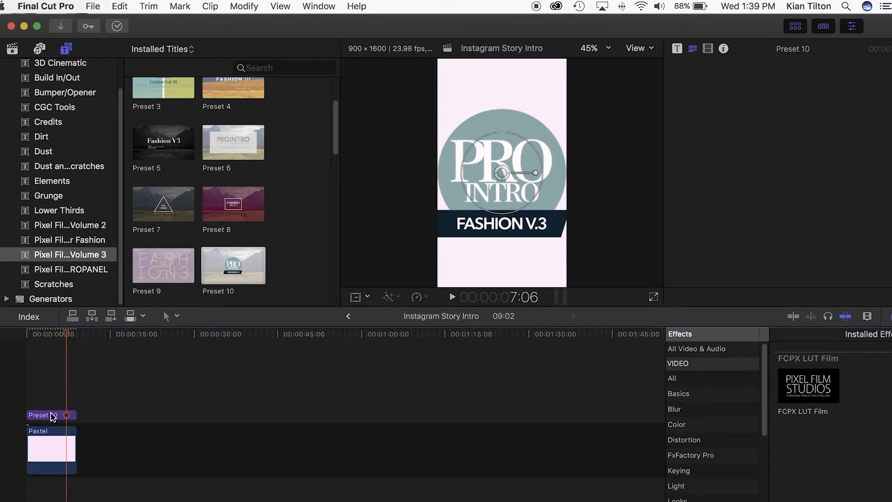
Select the Preset 10 title clip above the Pastel background
click(50, 414)
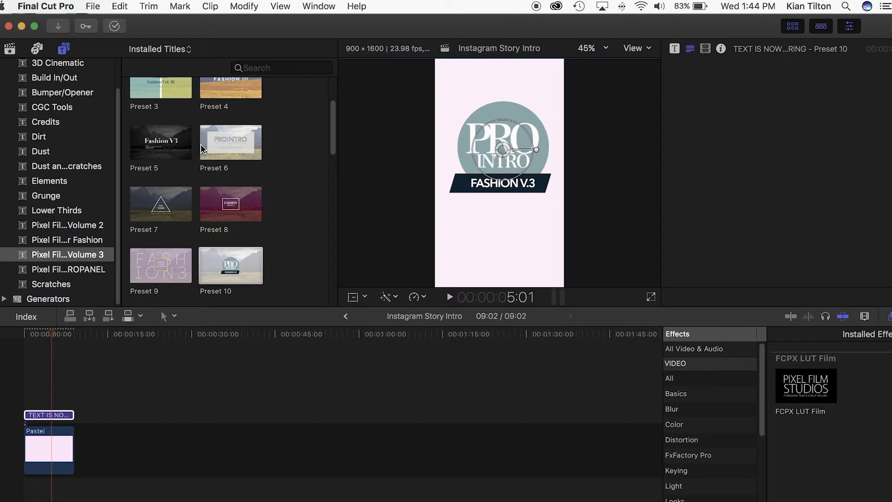
mouse_move(243, 148)
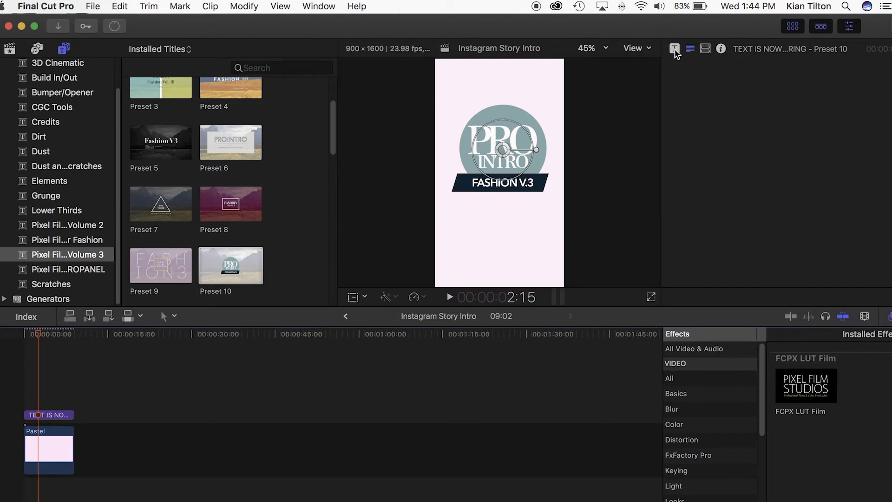
Set the title's bar to light teal and its circle to coral from saved swatches
click(674, 48)
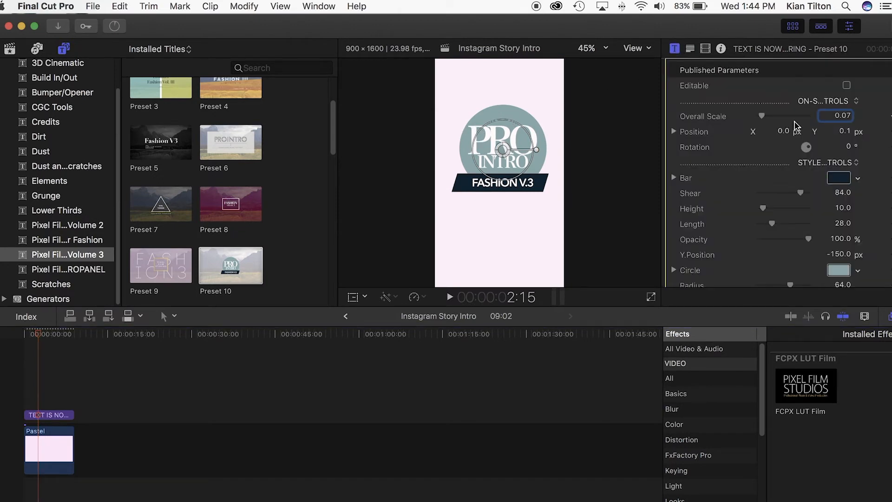
click(838, 178)
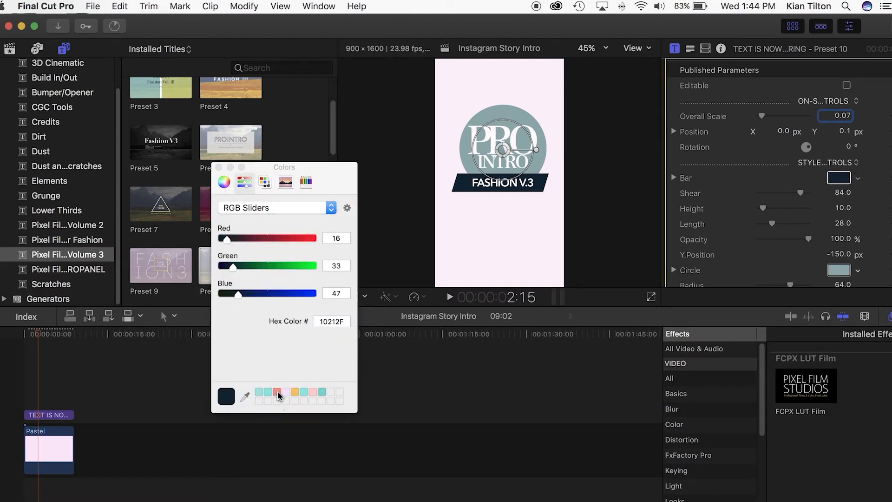
click(258, 391)
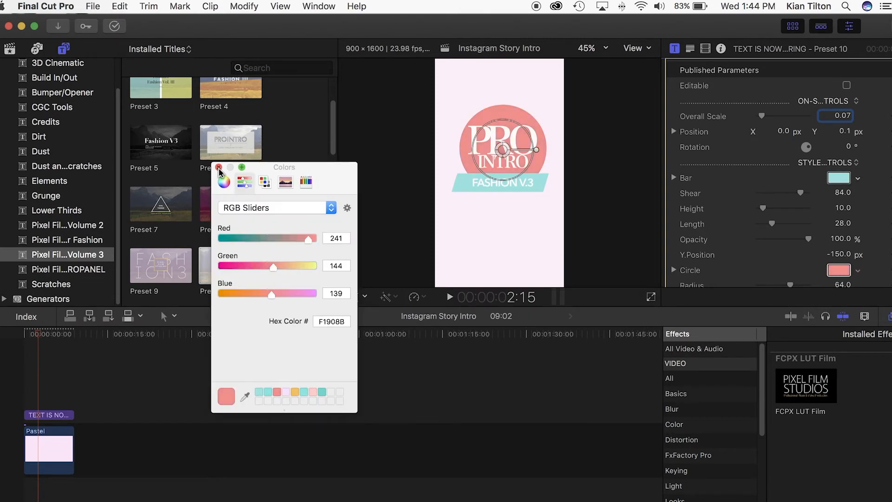
click(218, 167)
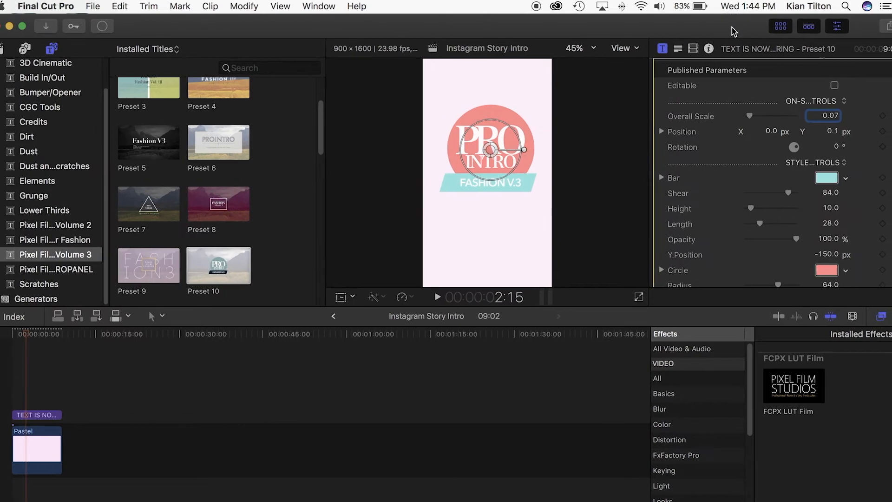
Change the title text to 'Q&A' and the subtitle to 'Wednesdays'
scroll(down, 3)
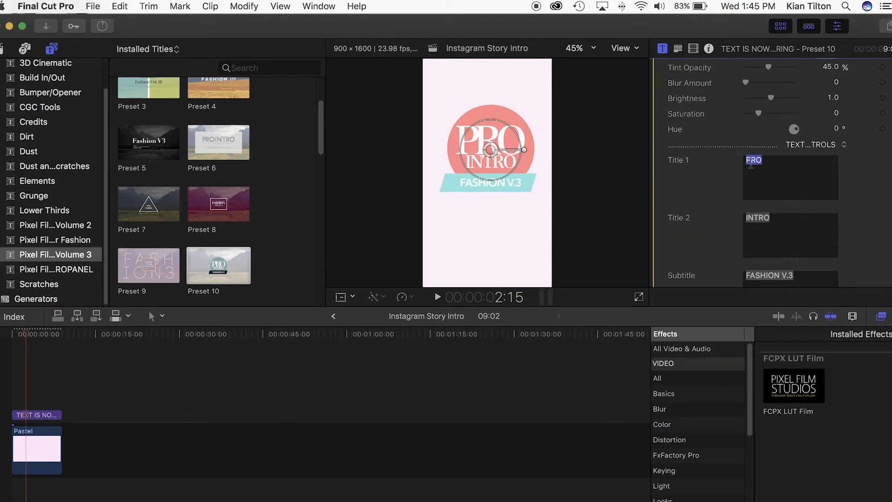
text(Q&A)
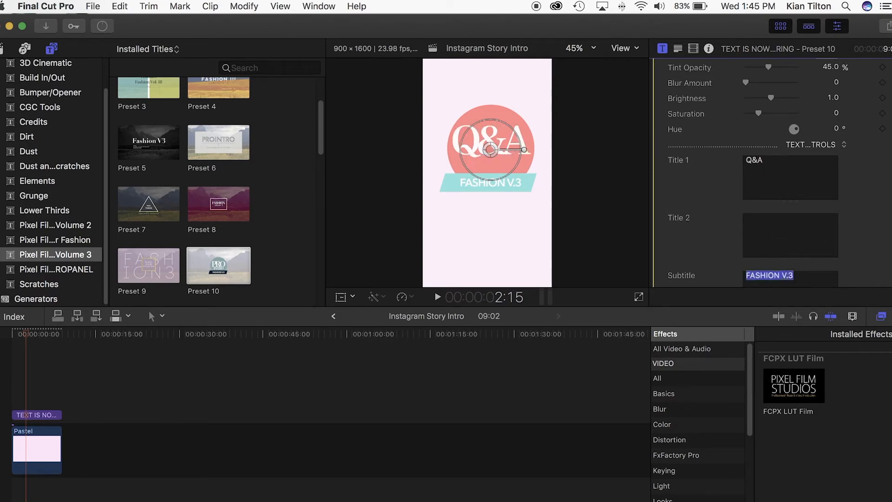
text(Wednesdays)
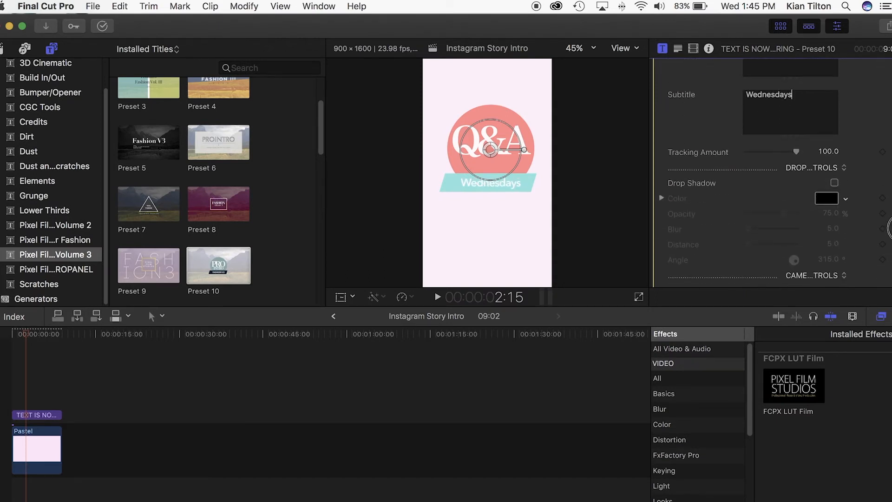
scroll(down, 3)
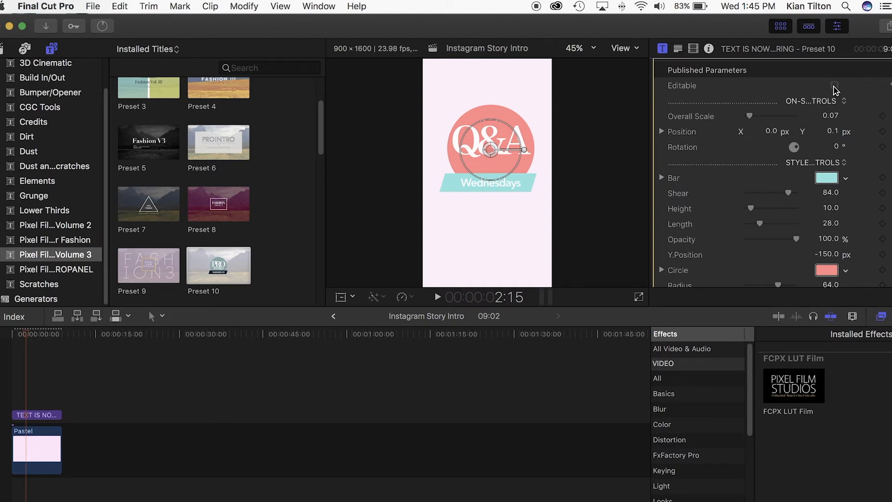
Restyle 'Q&A' in bold Jackport at size 258, toggling on-canvas editing
click(834, 86)
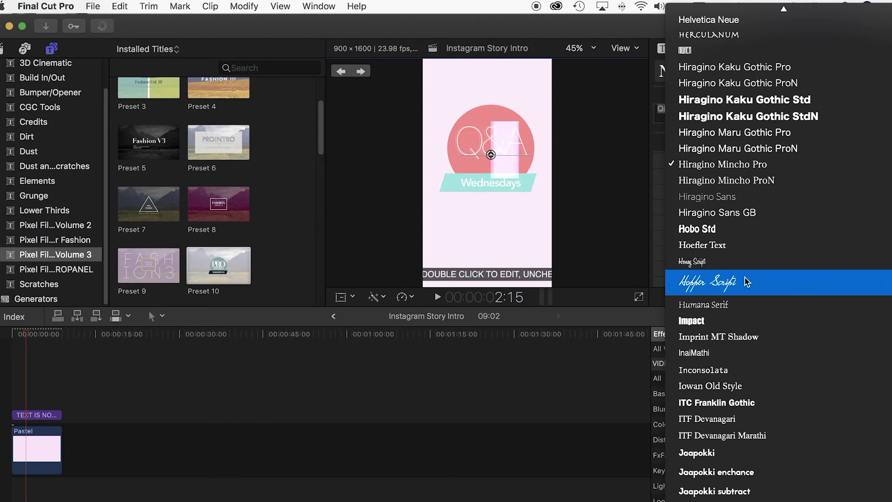
mouse_move(740, 307)
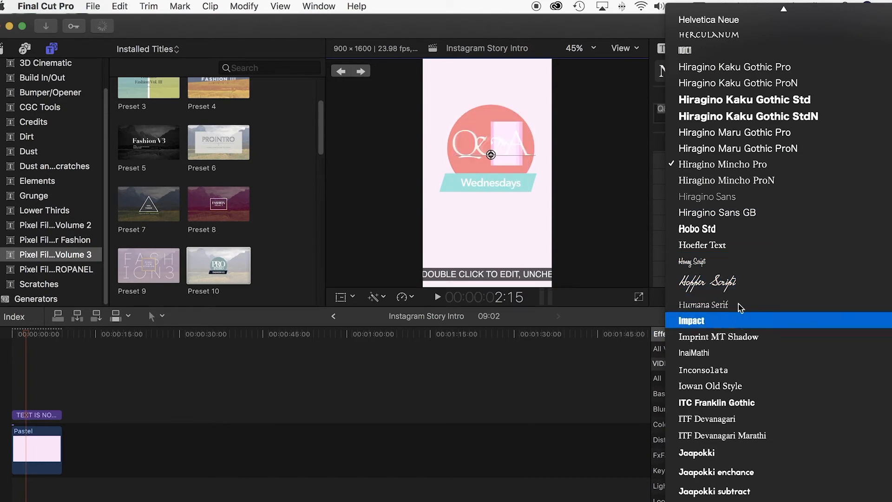
mouse_move(739, 255)
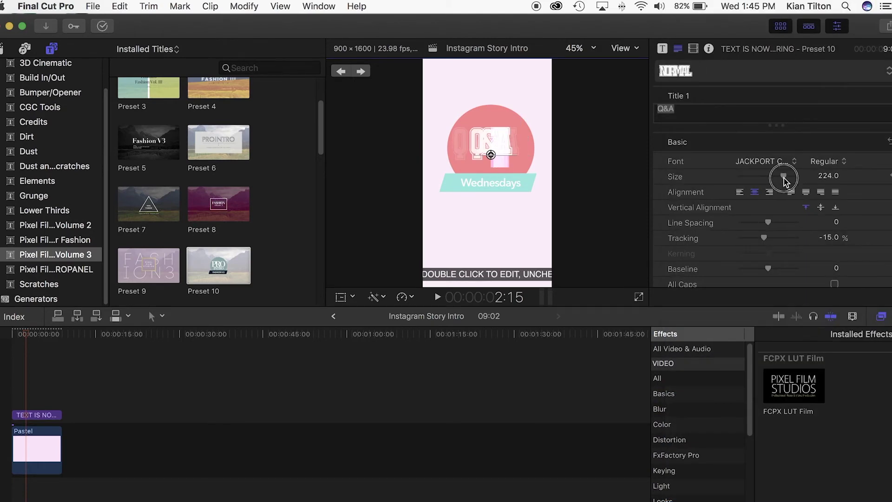
drag(783, 175, 793, 176)
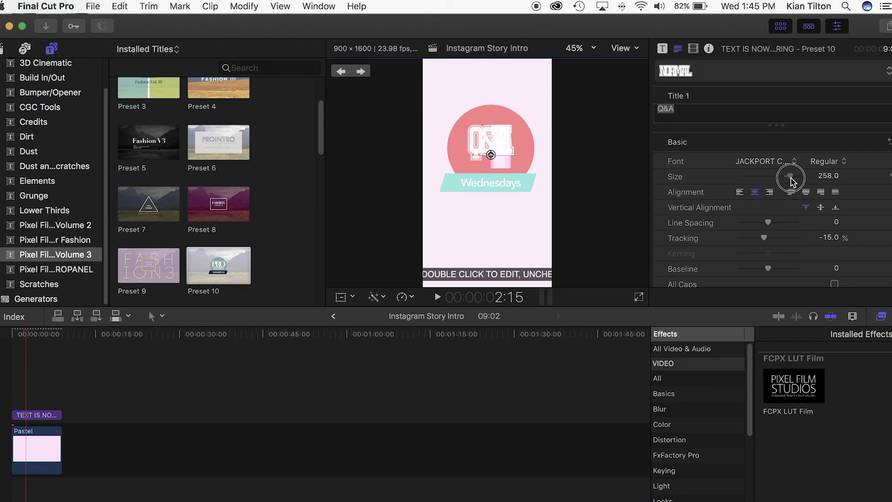
drag(790, 176, 795, 175)
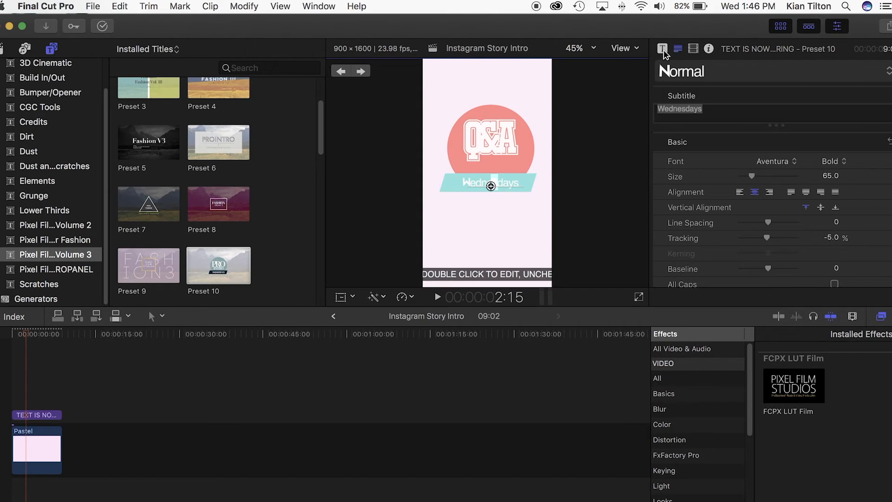
click(662, 48)
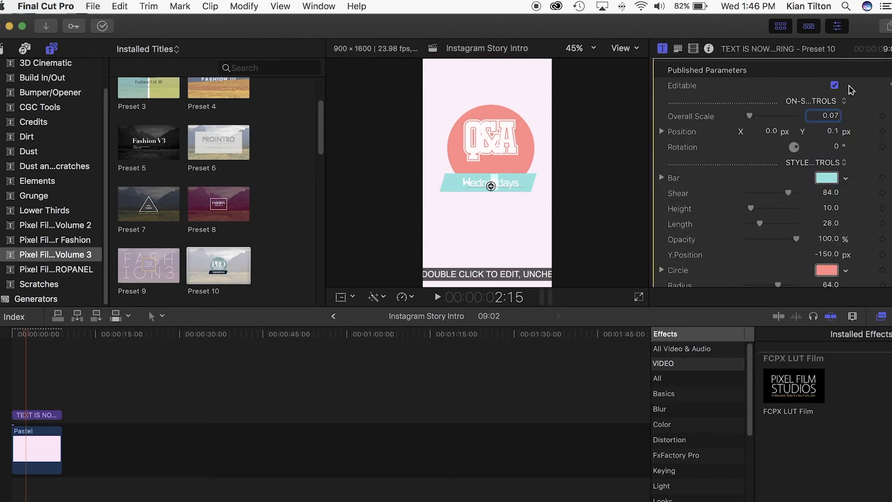
click(834, 86)
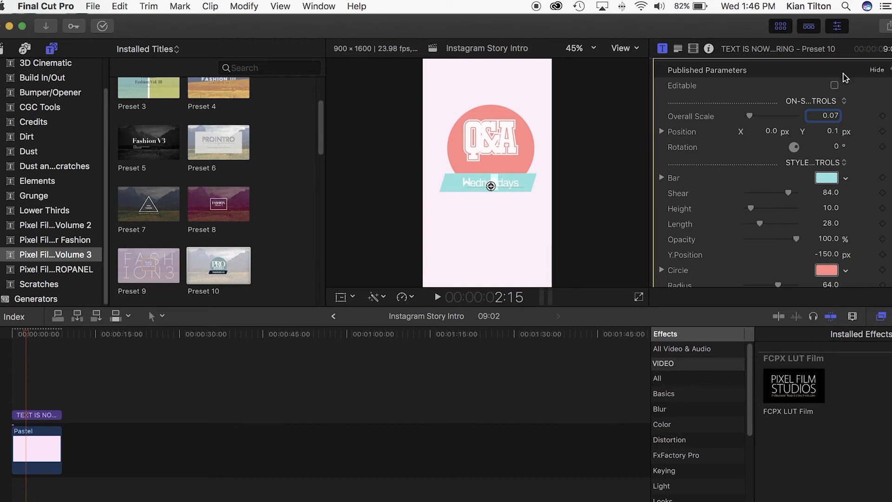
click(834, 85)
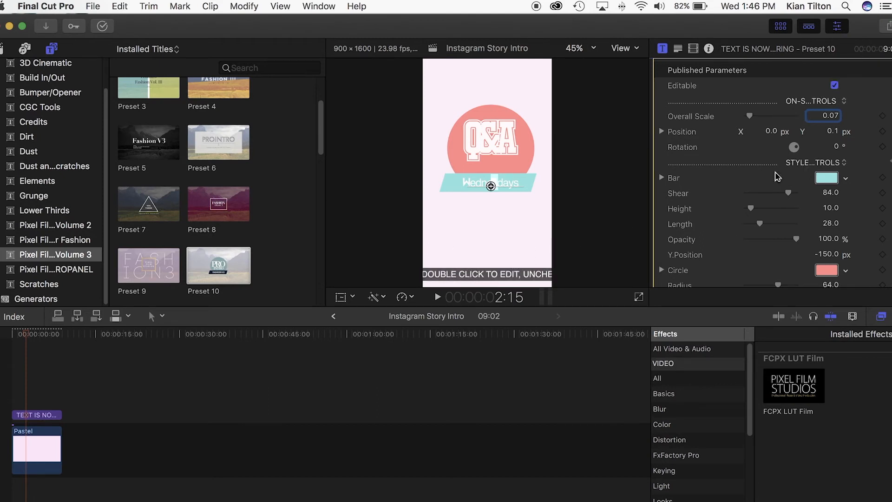
click(834, 85)
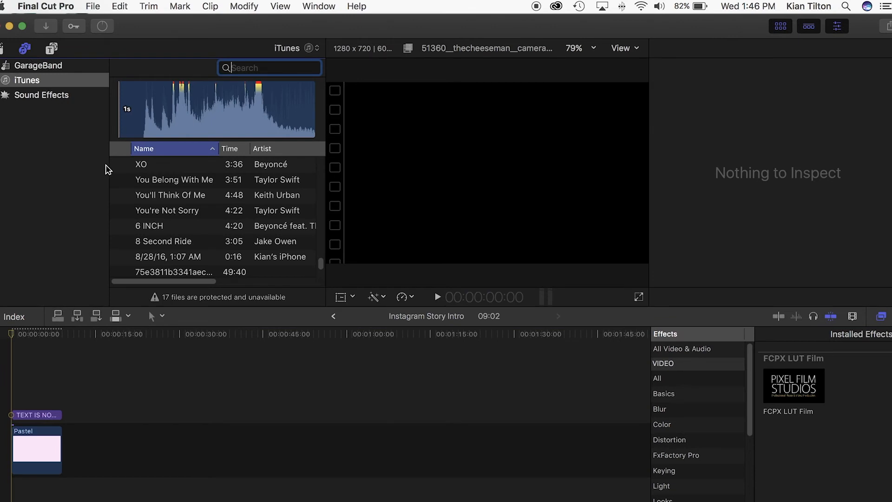
Add Shaggy's 'It Wasn't Me' from iTunes and shorten the title clip by one second
scroll(down, 3)
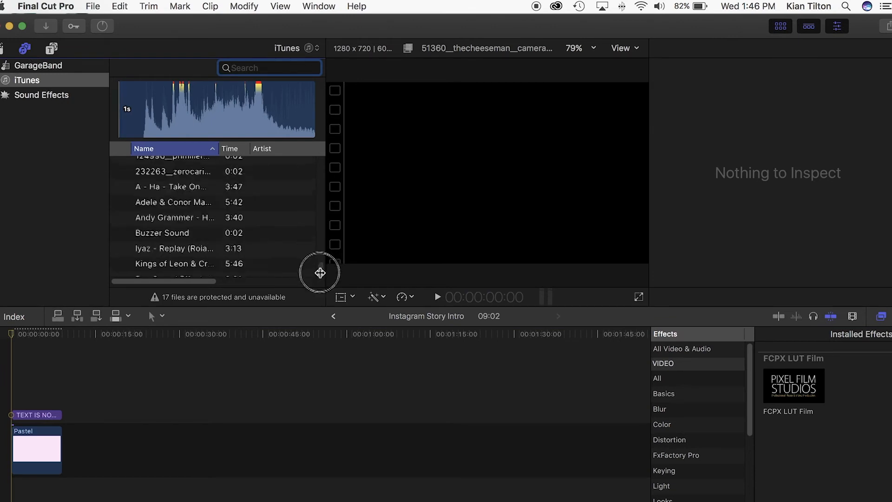
scroll(down, 3)
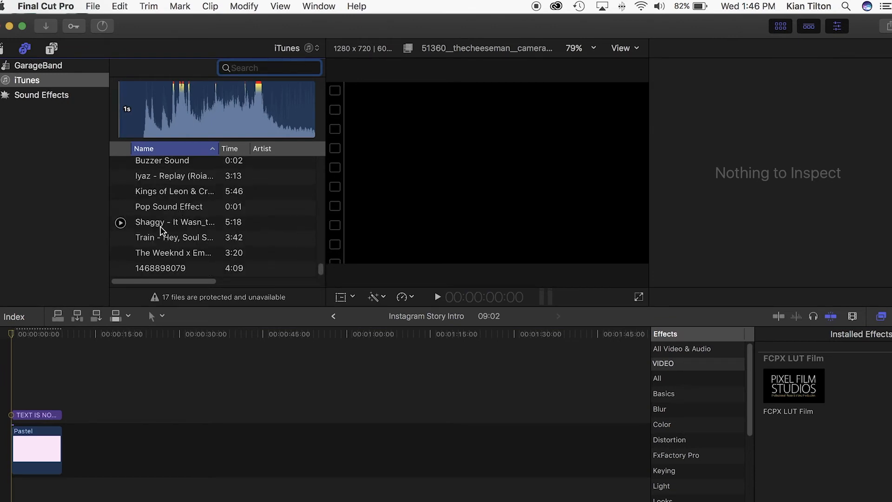
click(175, 222)
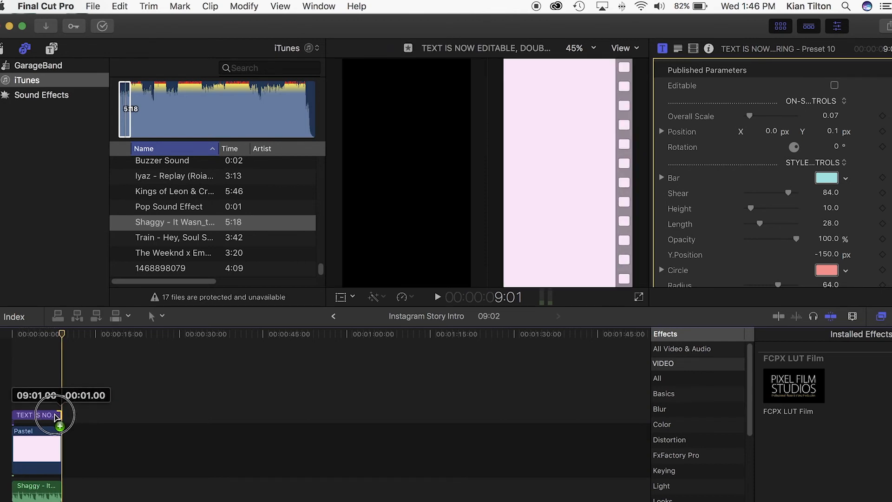
drag(61, 415, 54, 421)
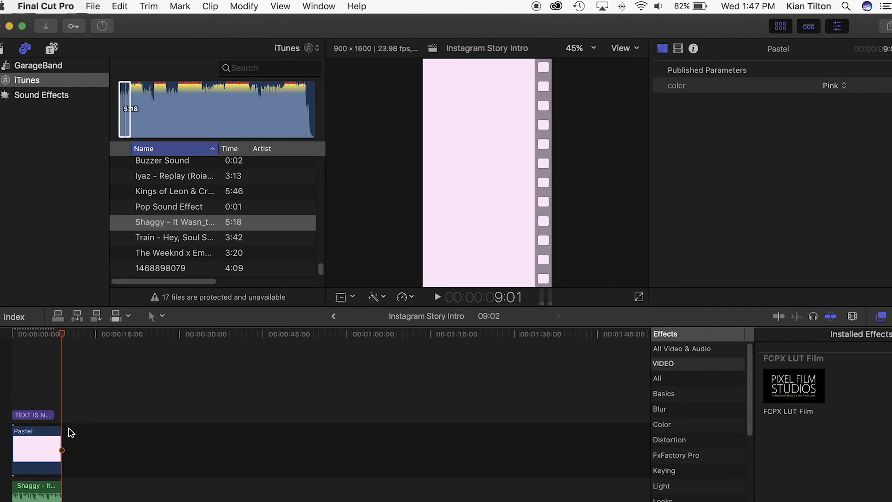
Open the File menu to start exporting the project
click(97, 6)
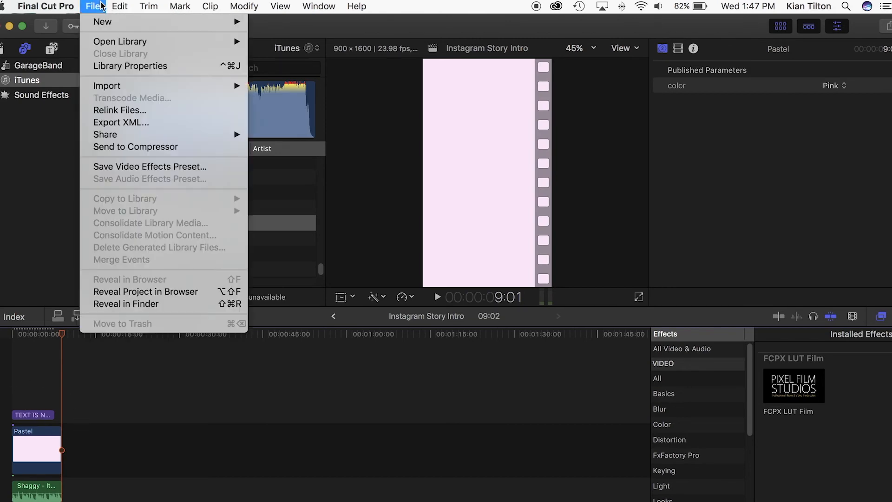
mouse_move(115, 134)
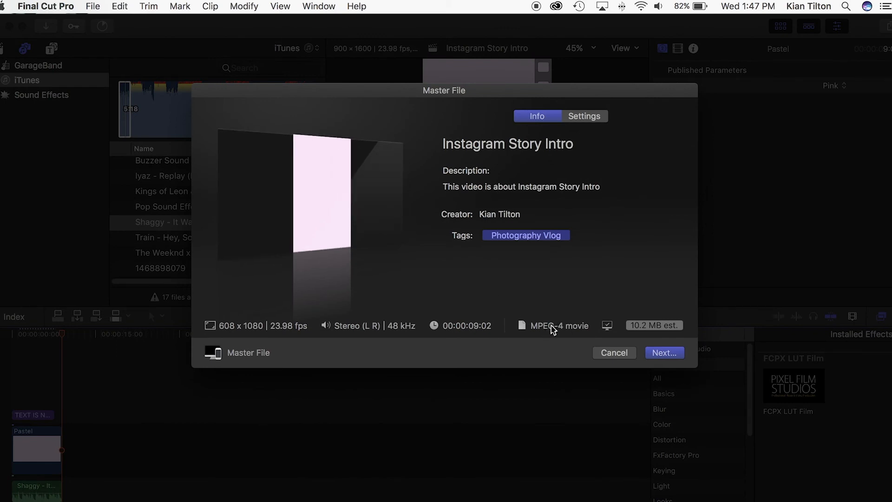
mouse_move(549, 333)
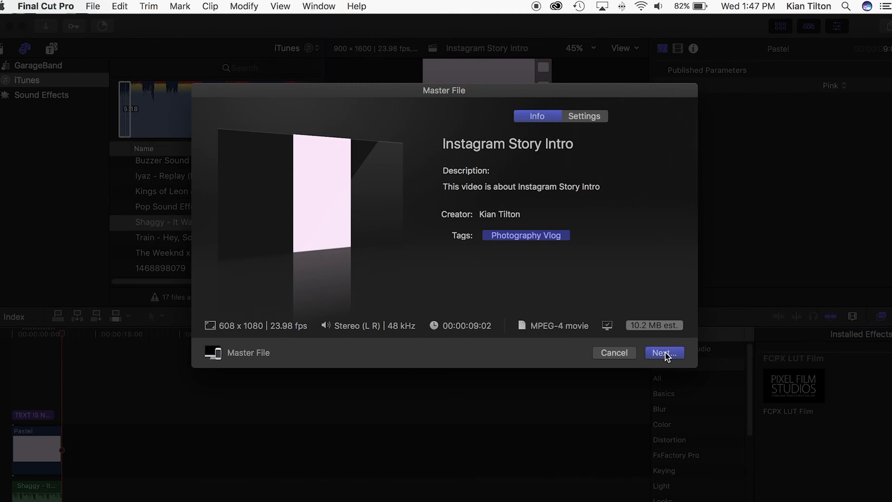
mouse_move(538, 283)
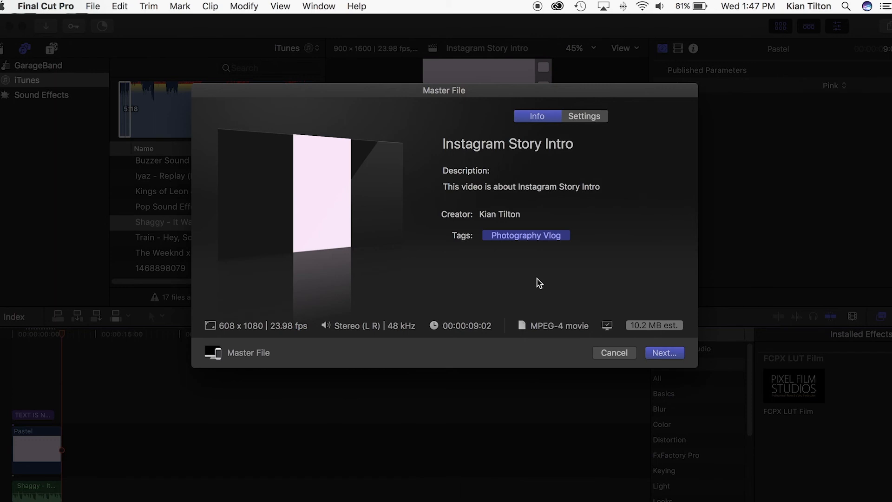
mouse_move(535, 97)
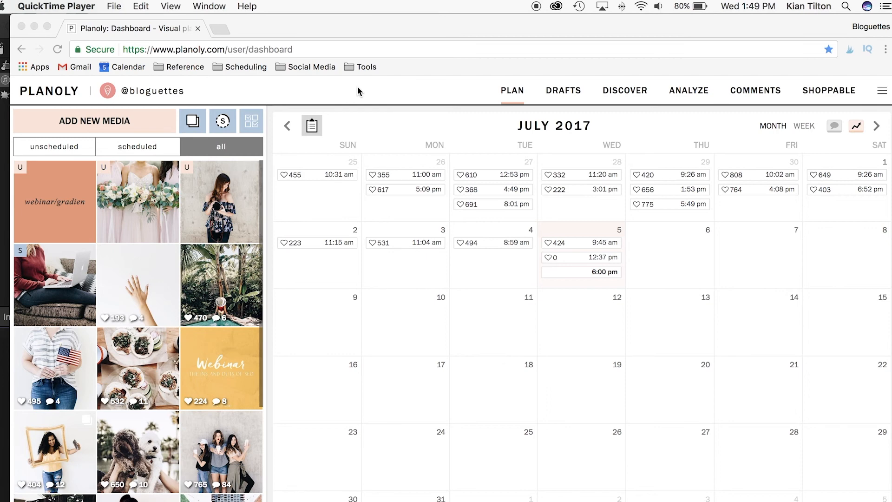
mouse_move(402, 117)
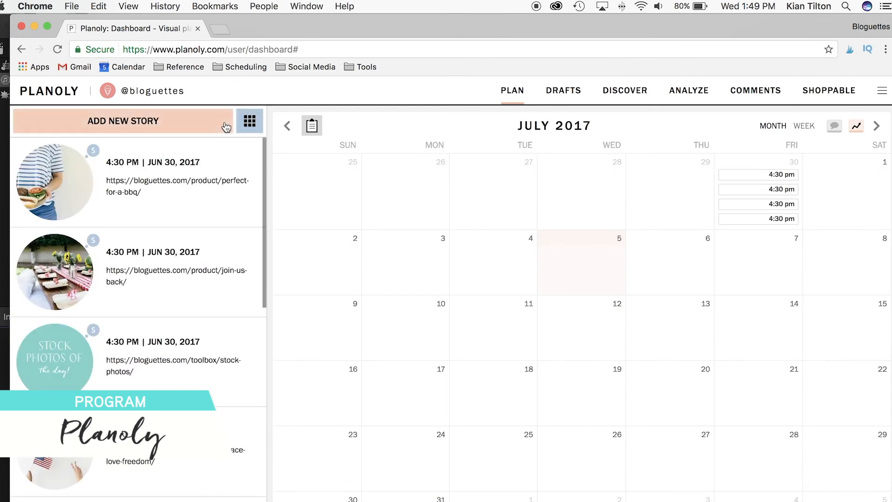
Scroll through Planoly's stories list of June 30 and unscheduled video stories
scroll(down, 3)
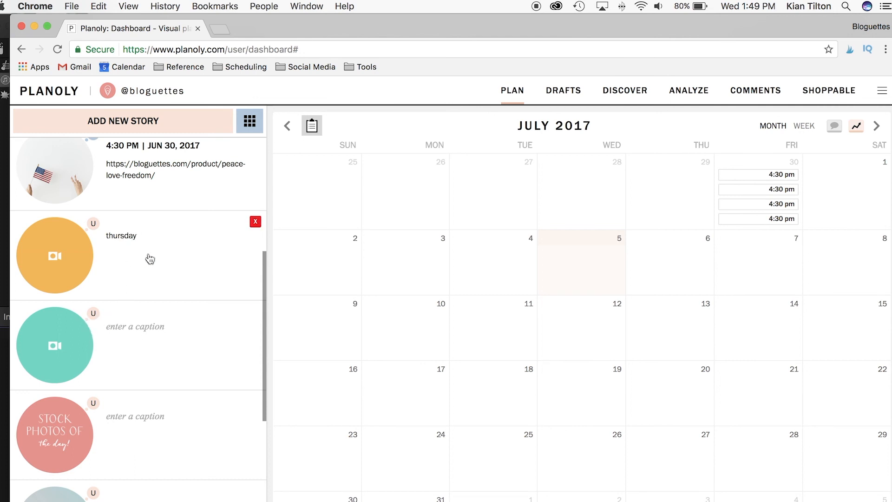
mouse_move(125, 207)
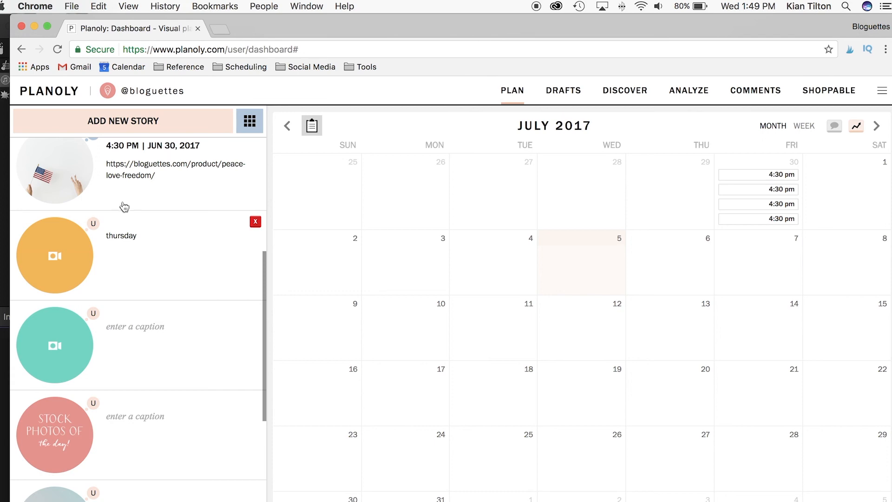
mouse_move(173, 281)
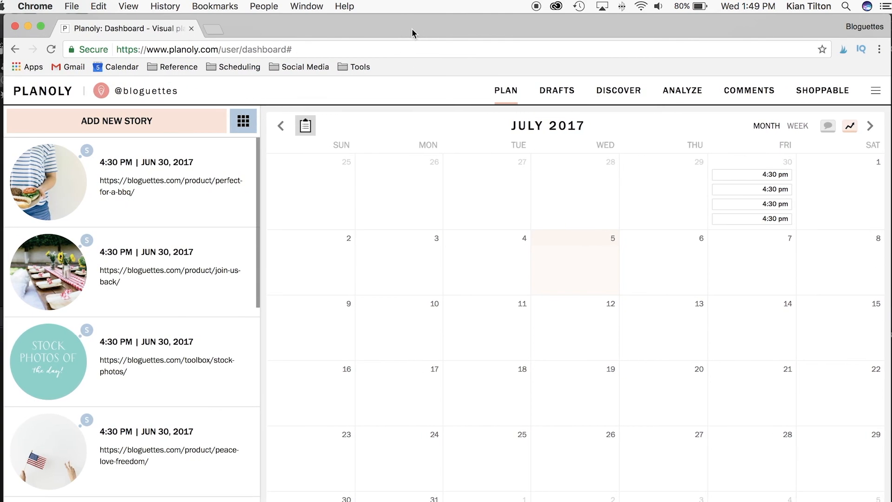
mouse_move(597, 7)
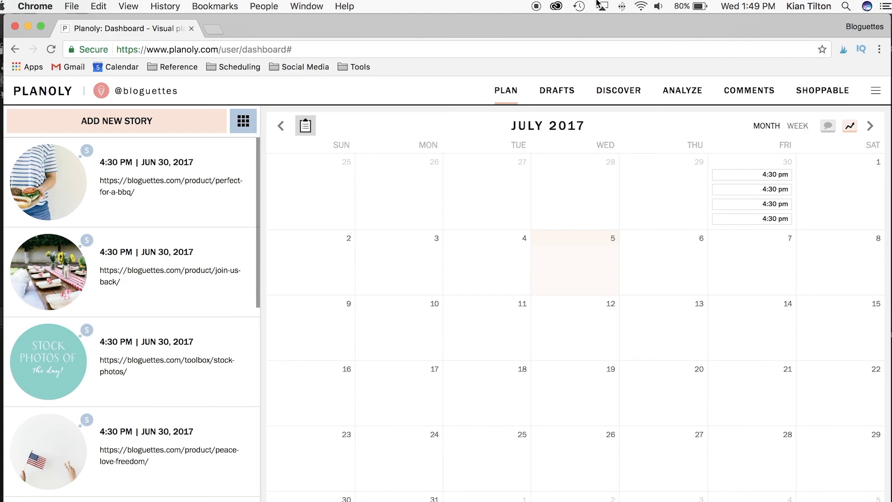